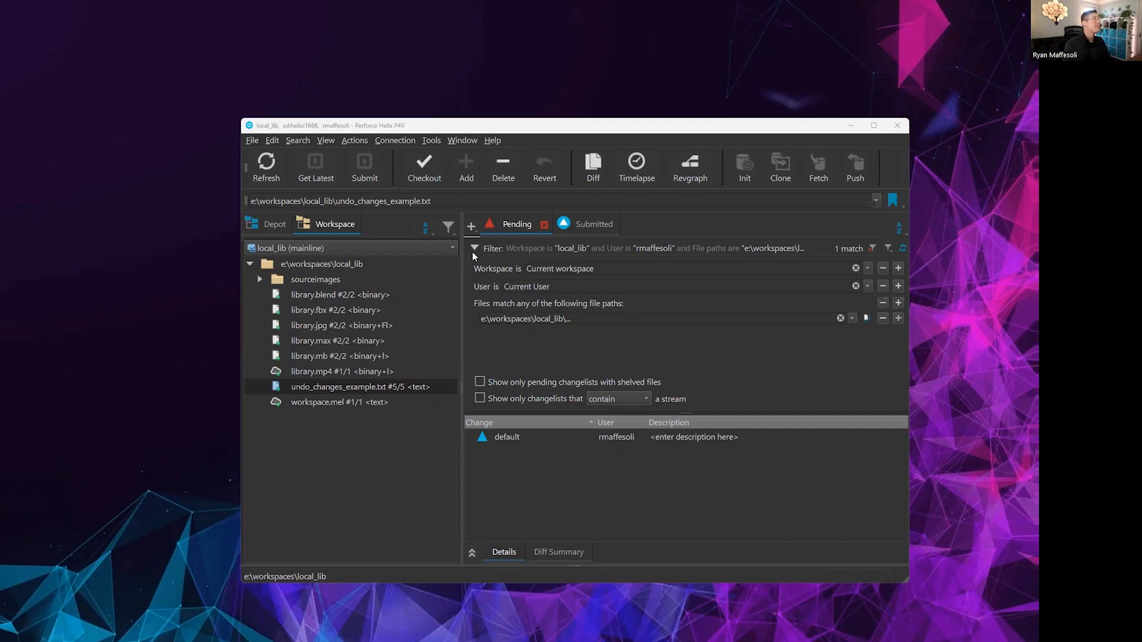
# Bring up the Undo Changes dialog for undo_changes_example.txt from its context menu
pyautogui.click(361, 387)
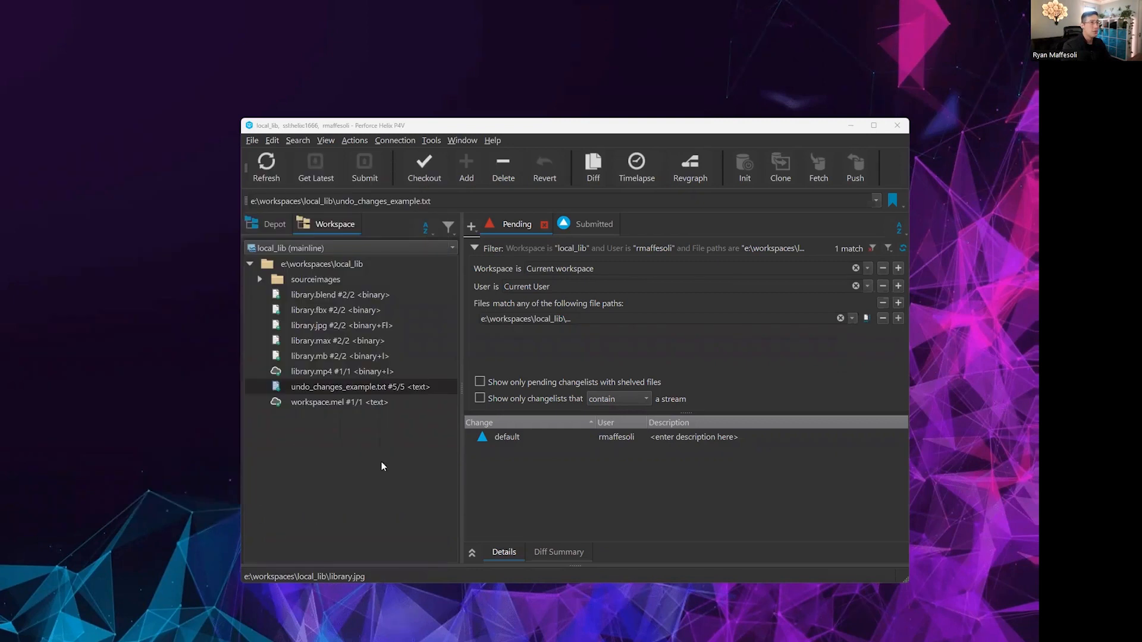
pyautogui.click(357, 387)
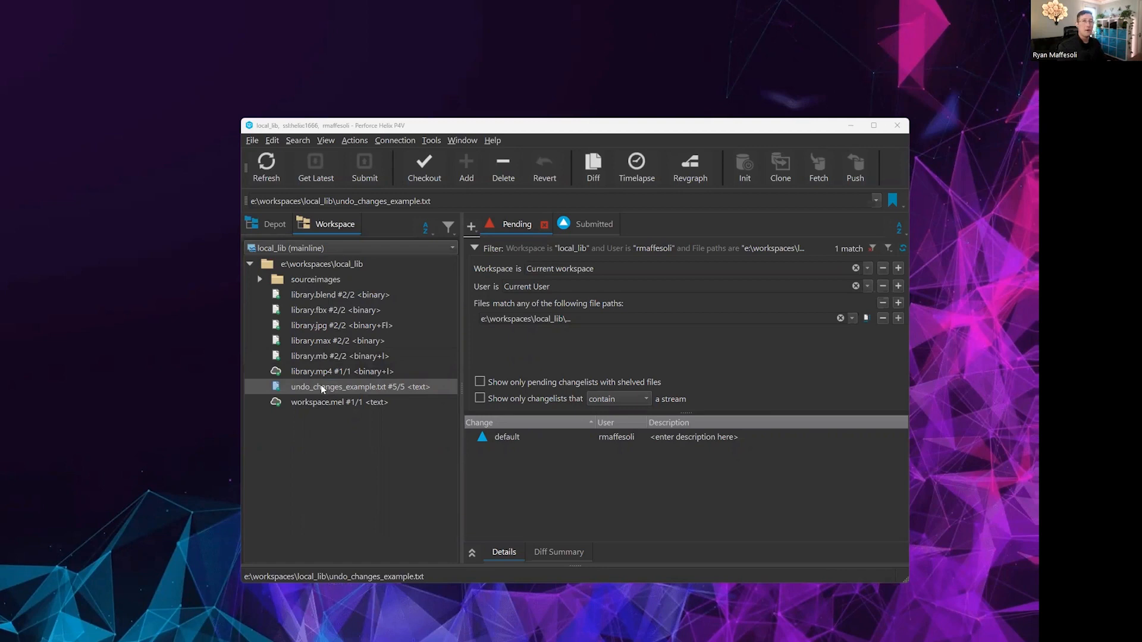
pyautogui.rightClick(340, 386)
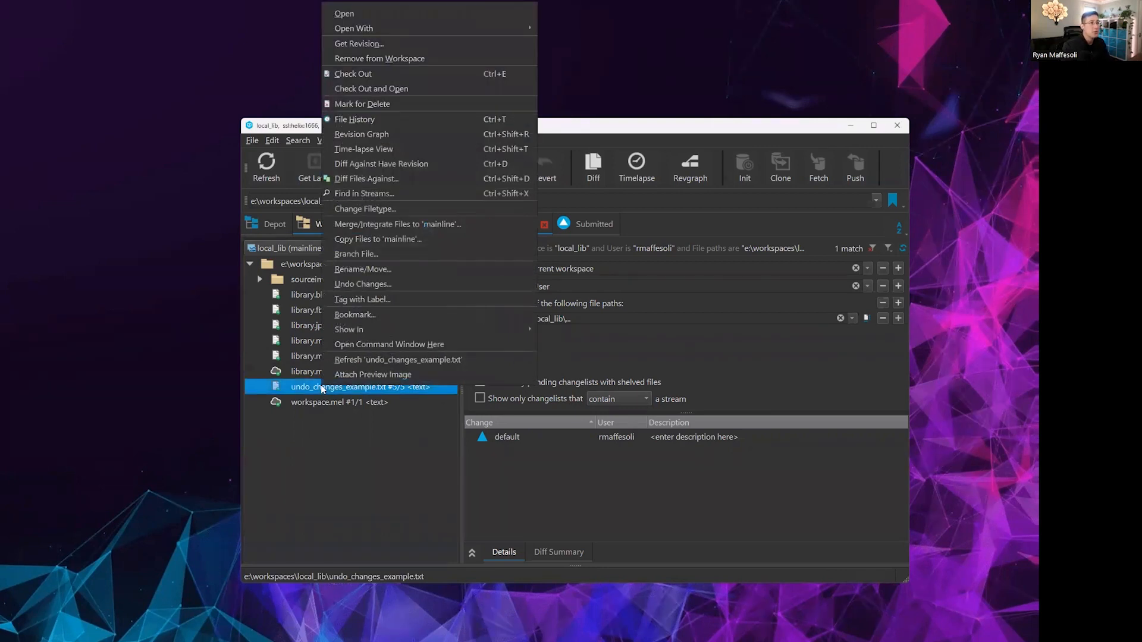
pyautogui.moveTo(372, 285)
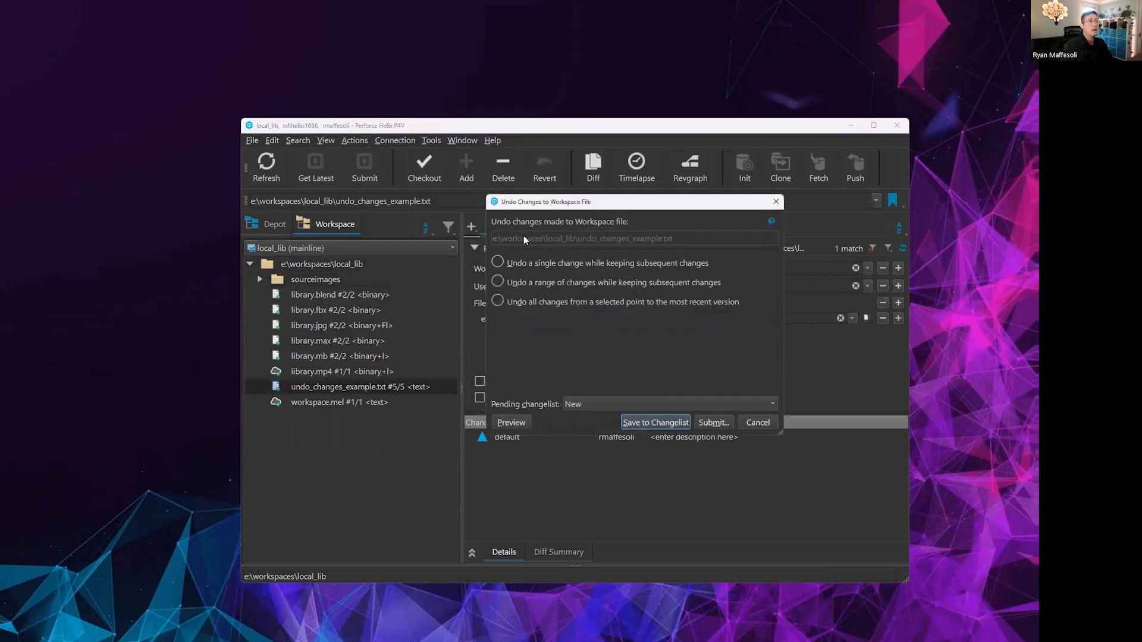
pyautogui.moveTo(542, 203); pyautogui.dragTo(507, 194)
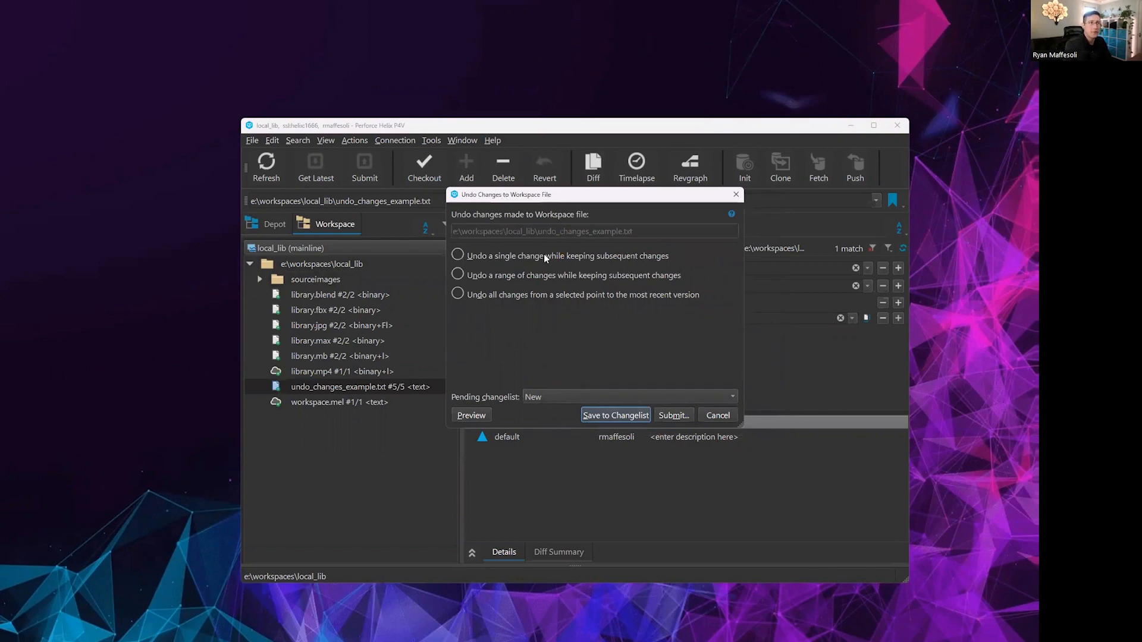
# Review the three undo modes: single change, range of changes, and everything from a chosen point
pyautogui.click(457, 256)
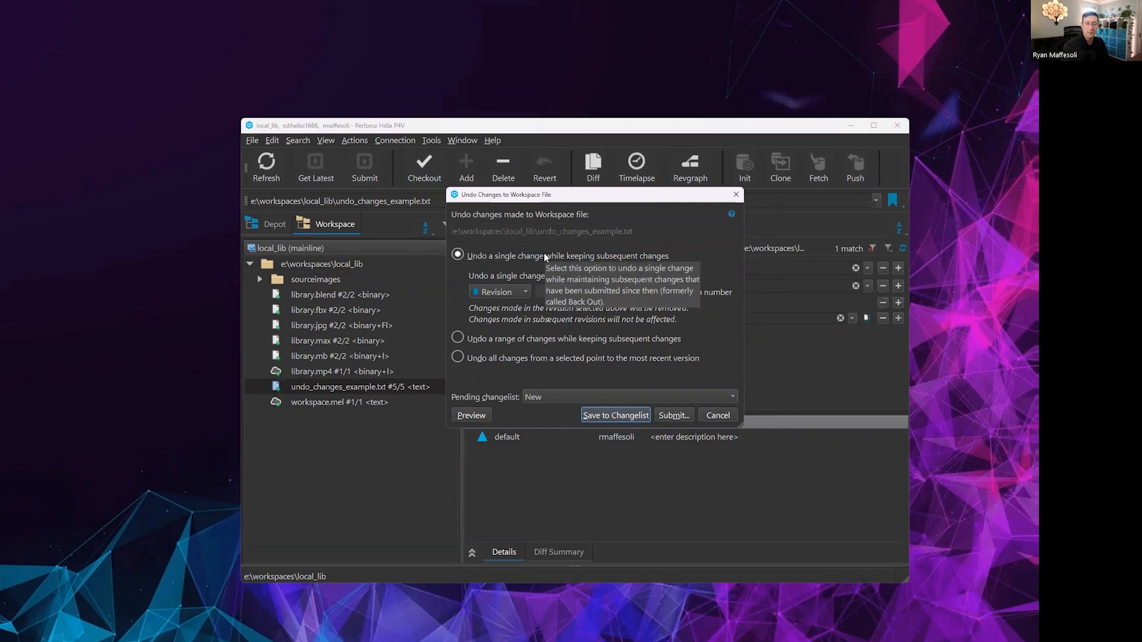
pyautogui.click(456, 275)
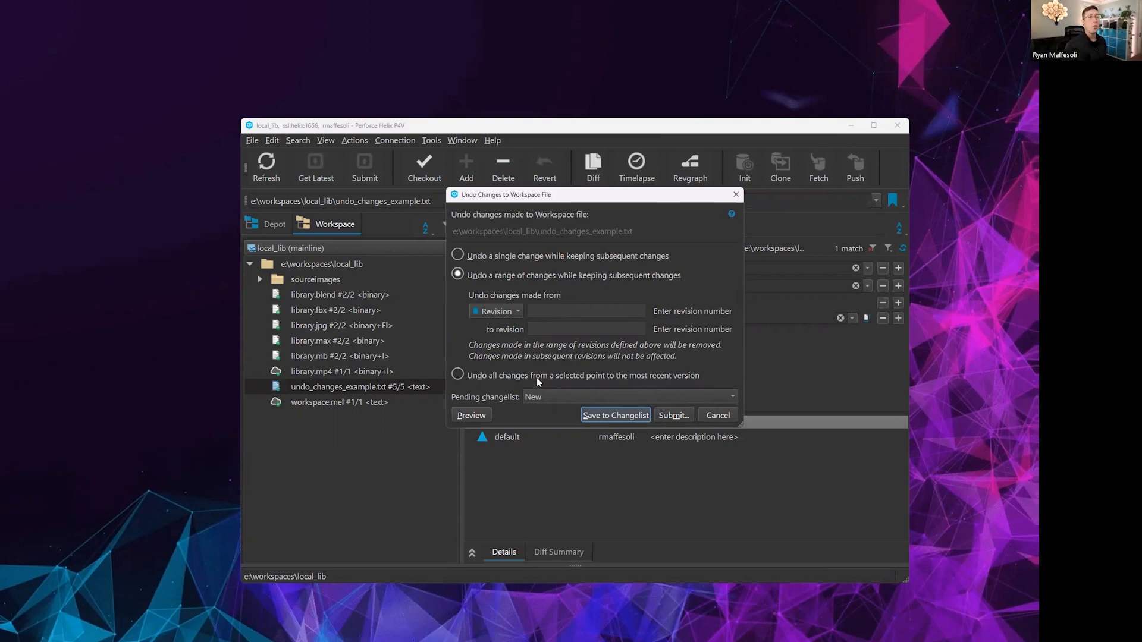
pyautogui.click(457, 375)
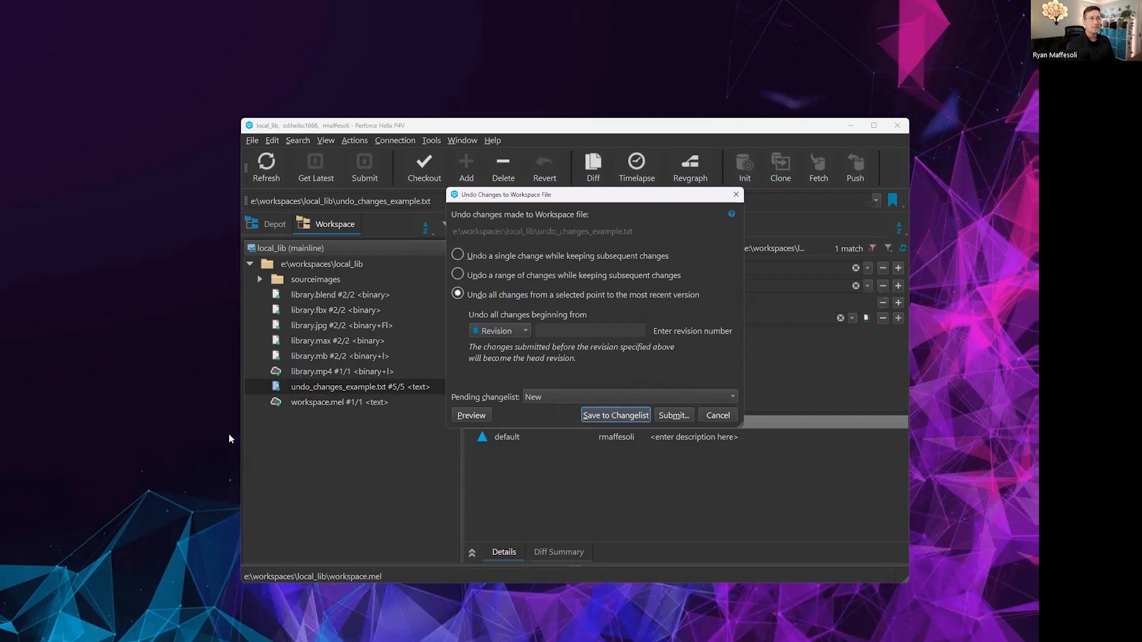
pyautogui.click(353, 386)
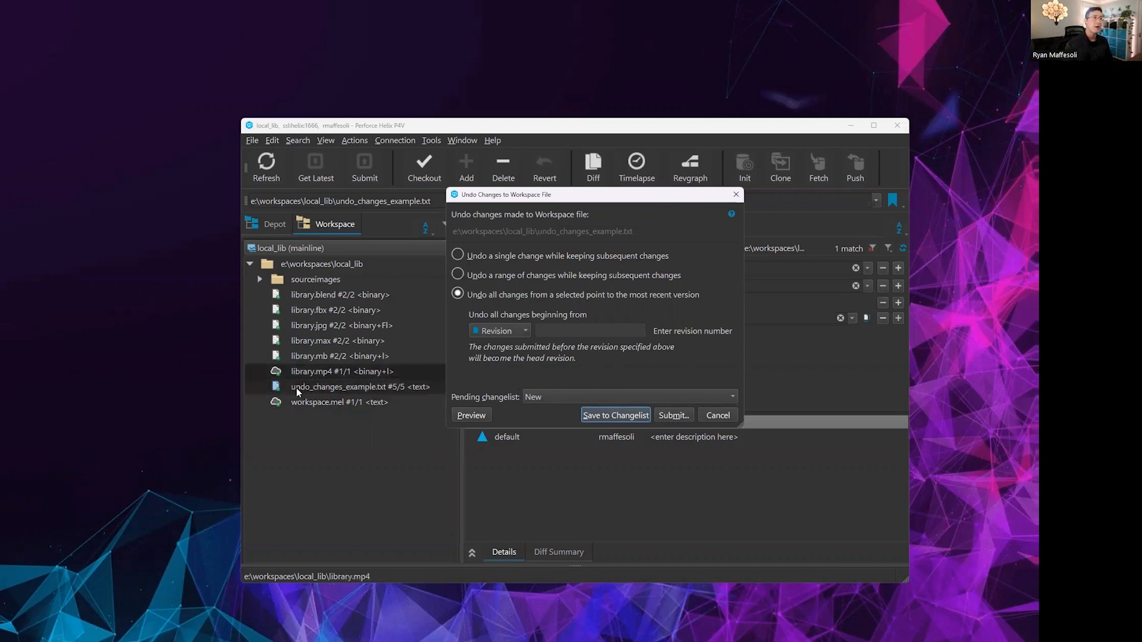
# Choose 'Undo a single change' for revision 3 and preview the result
pyautogui.click(457, 256)
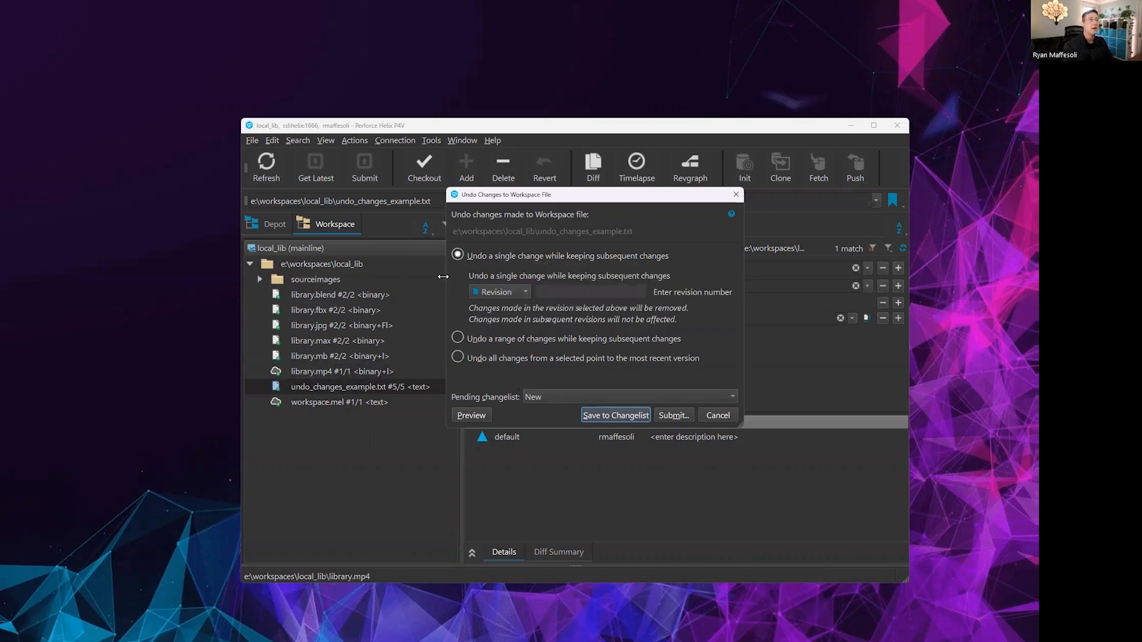
pyautogui.click(525, 293)
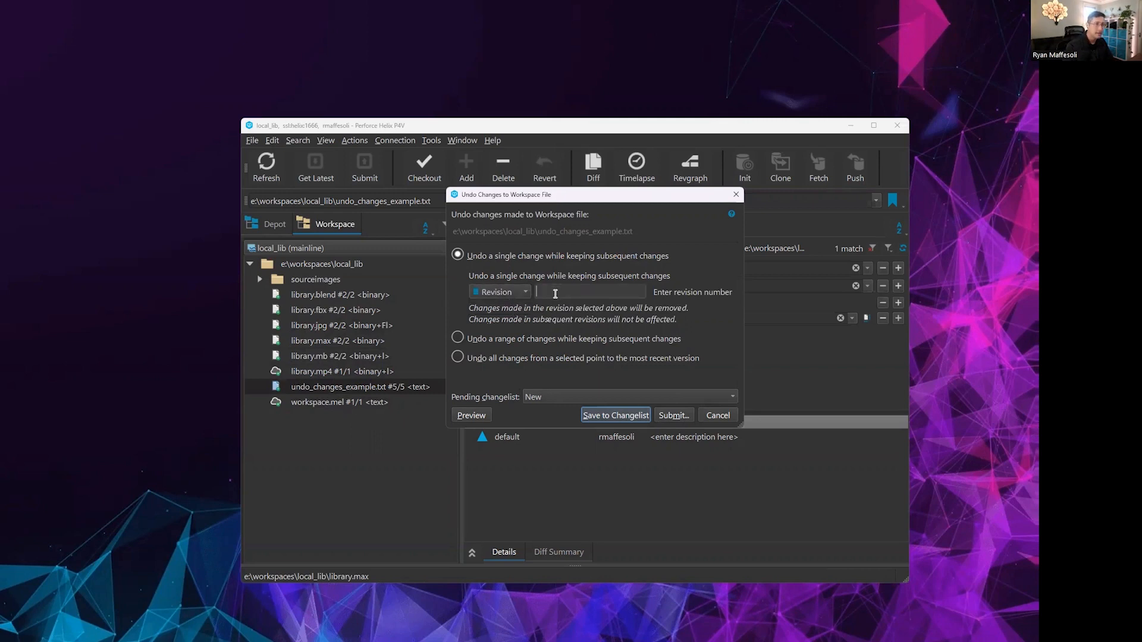
pyautogui.write('3')
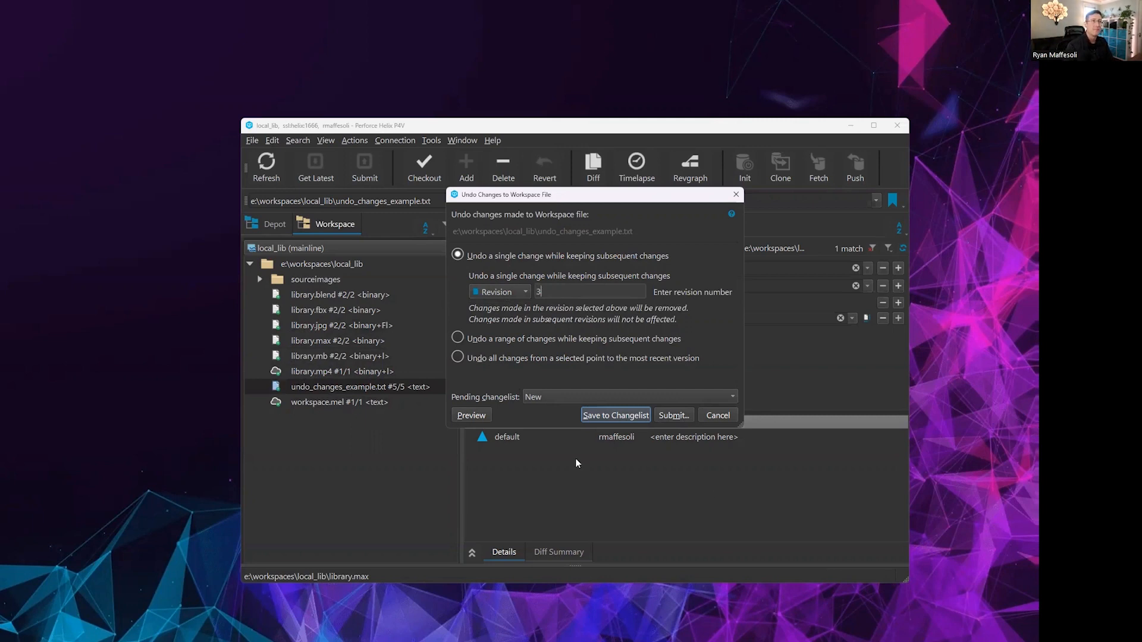
pyautogui.moveTo(481, 418)
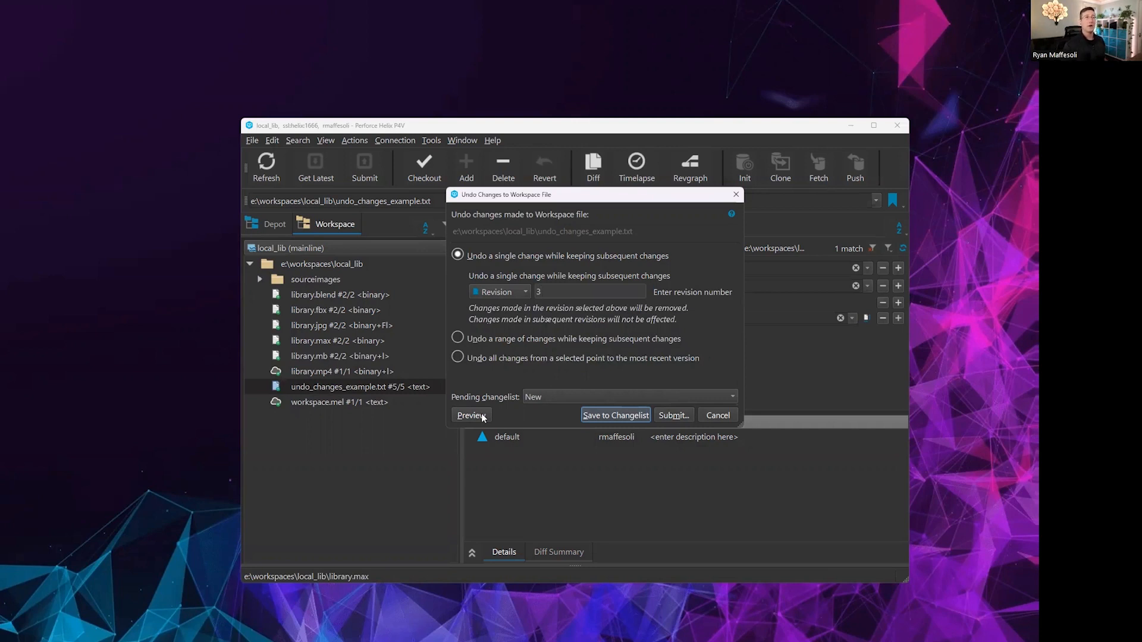
pyautogui.click(471, 414)
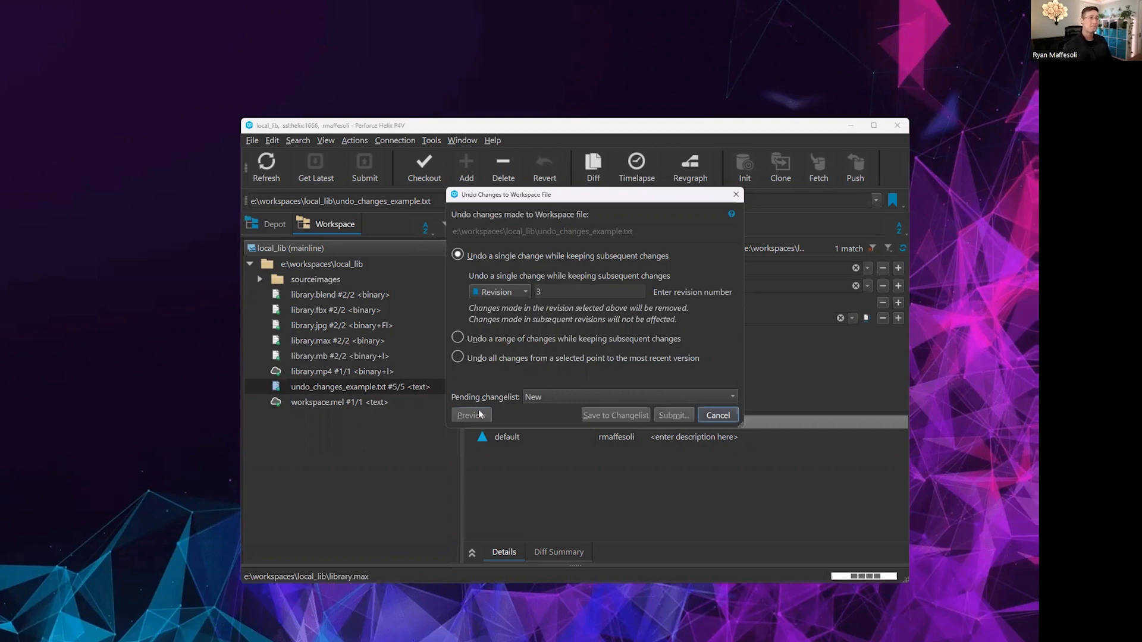
# Save the undo of revision 3 into the default pending changelist
pyautogui.click(470, 415)
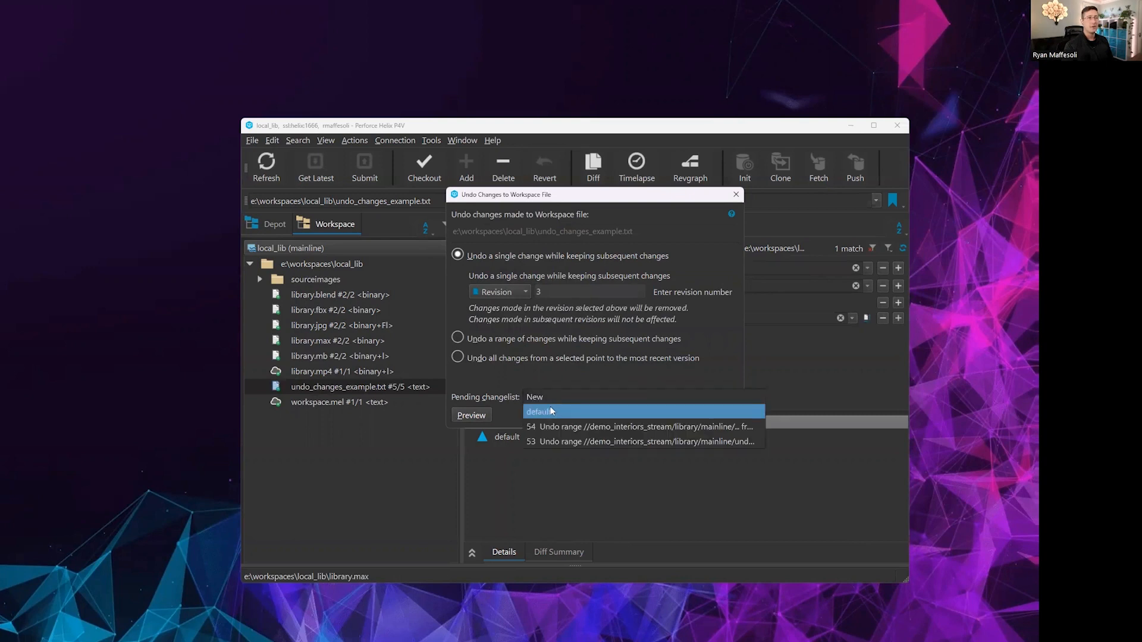
pyautogui.click(539, 412)
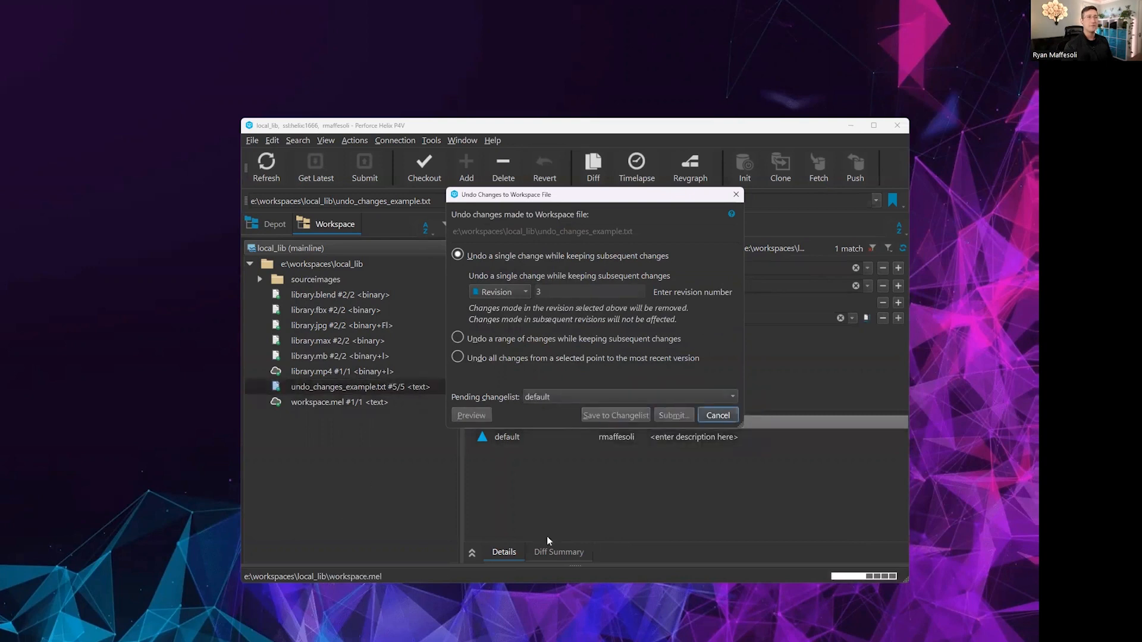
pyautogui.click(716, 416)
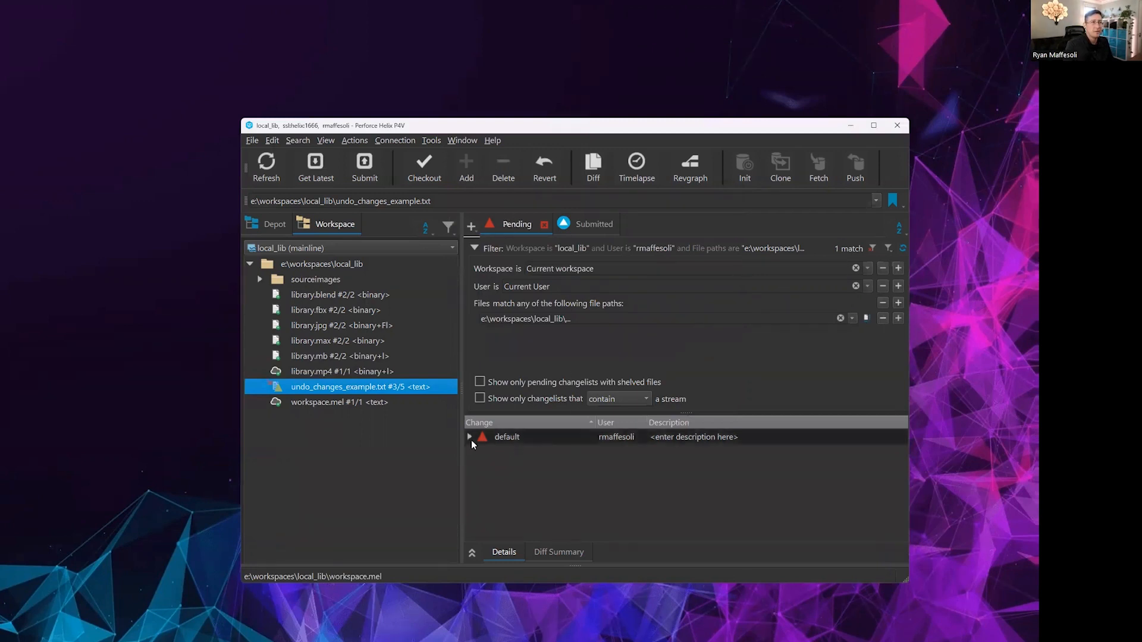
# Expand the default changelist showing undo_changes_example.txt #5/5 needing resolve and bring up its actions
pyautogui.click(469, 436)
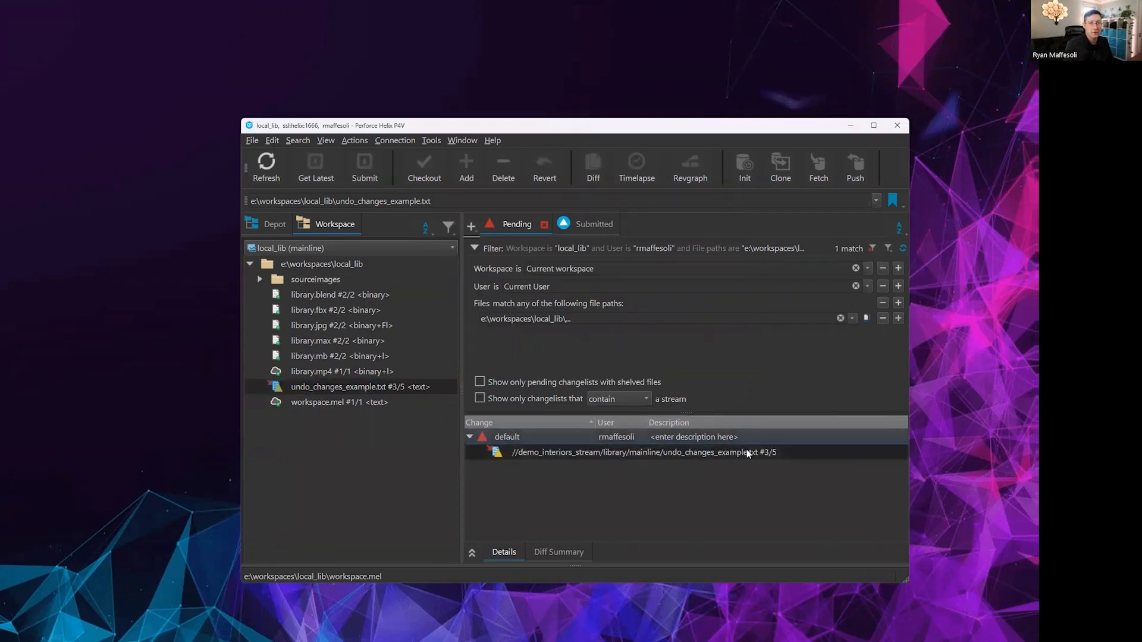
pyautogui.click(360, 386)
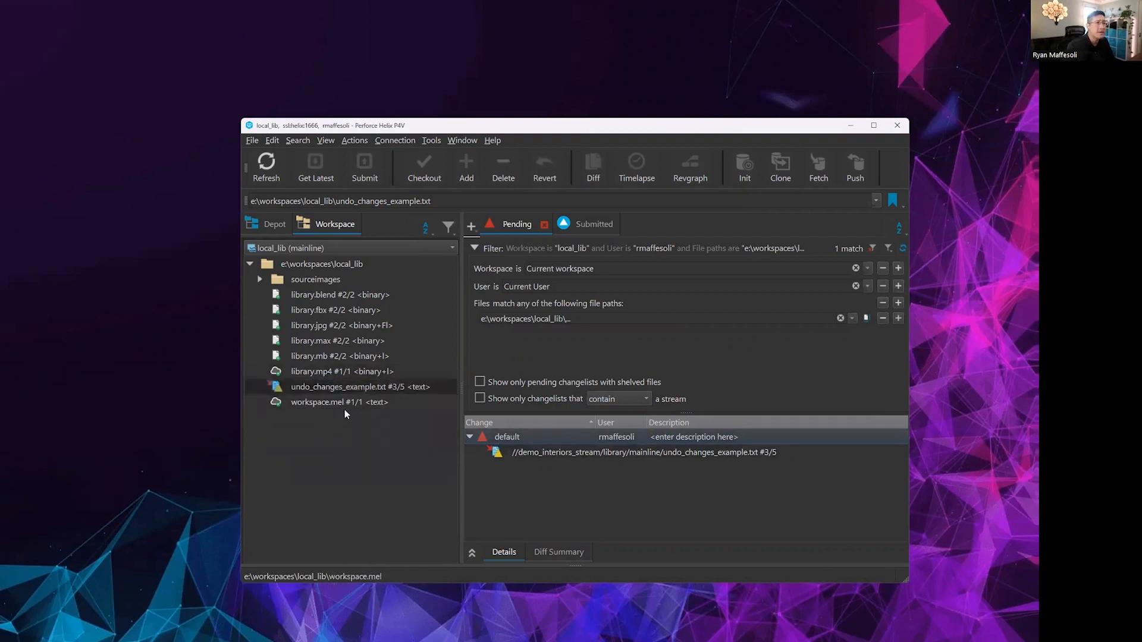
pyautogui.moveTo(360, 386)
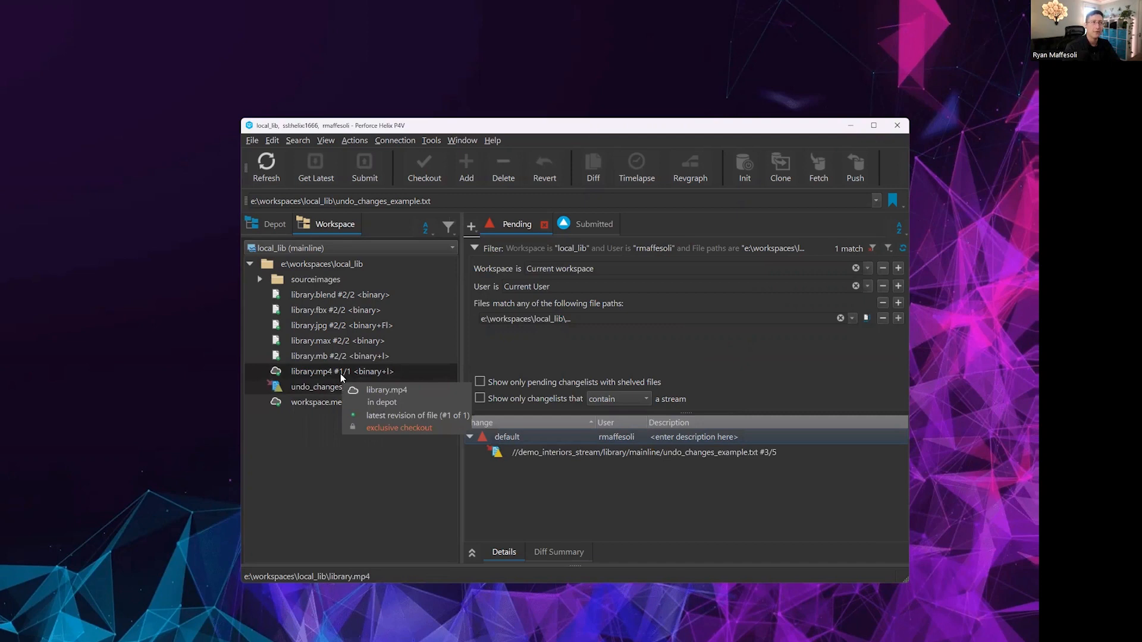
pyautogui.rightClick(316, 385)
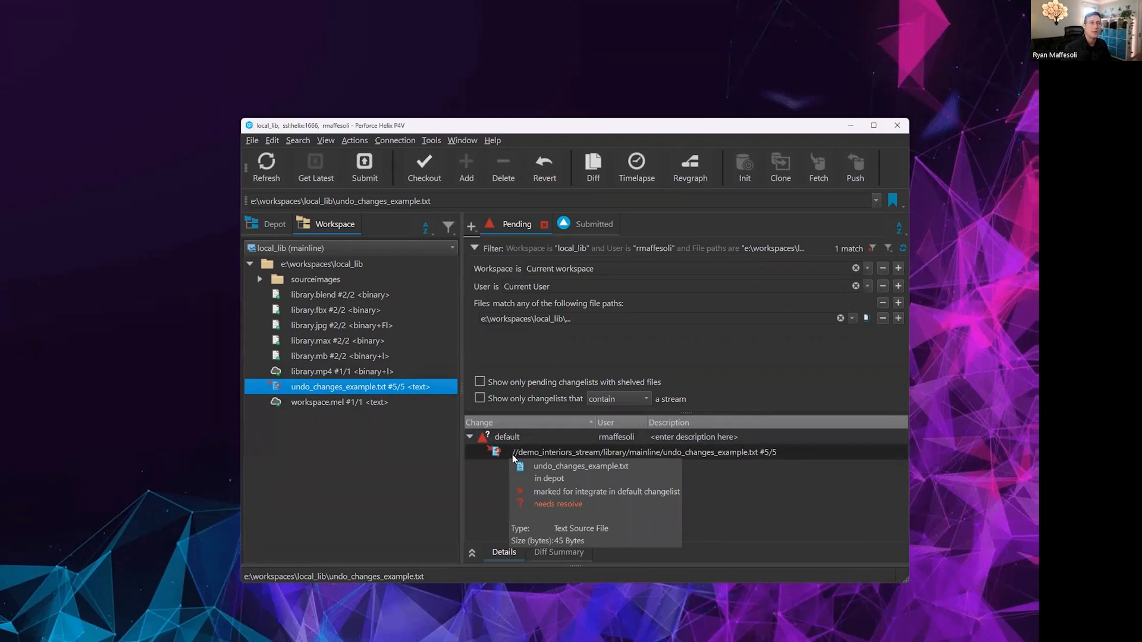
pyautogui.rightClick(641, 452)
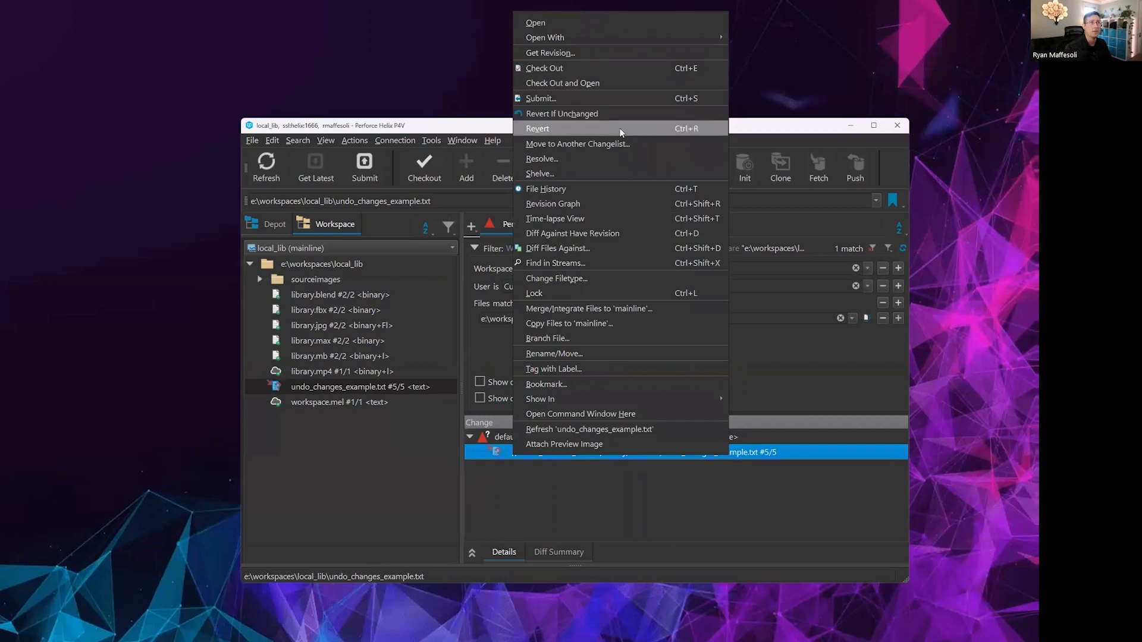
# Resolve undo_changes_example.txt by accepting the merged result and confirming the replacement
pyautogui.click(542, 159)
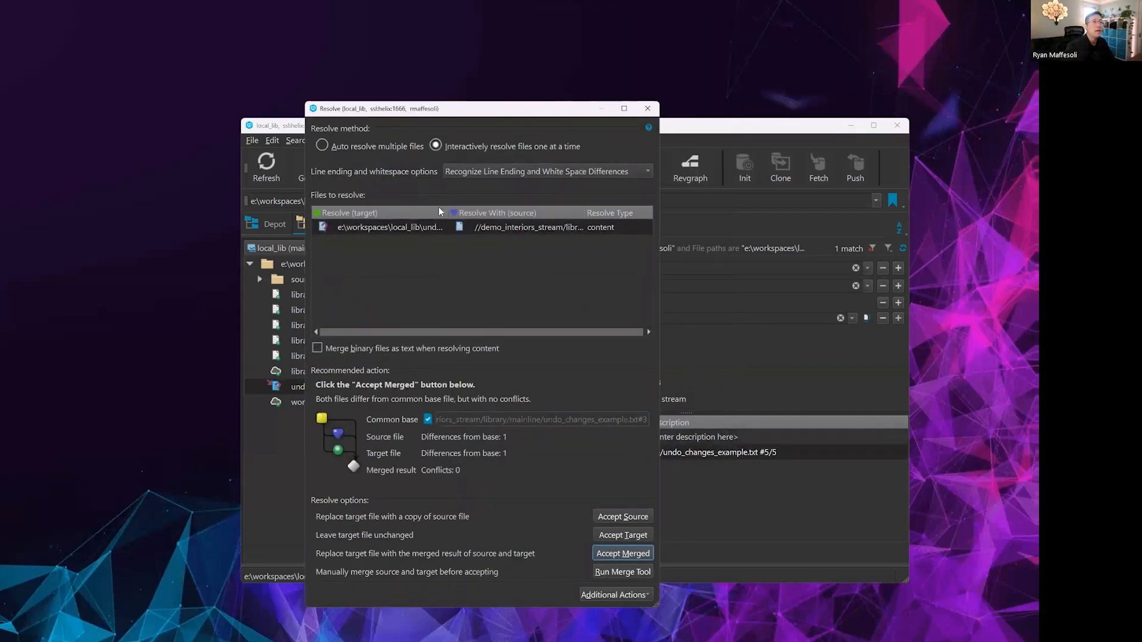
pyautogui.moveTo(470, 425)
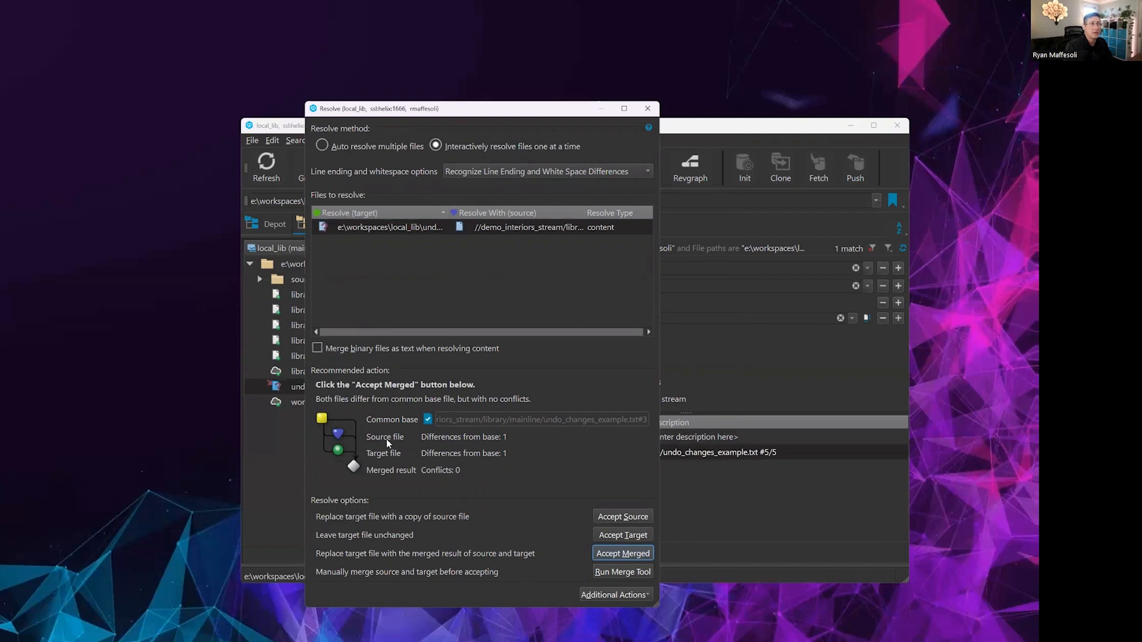
pyautogui.moveTo(561, 261)
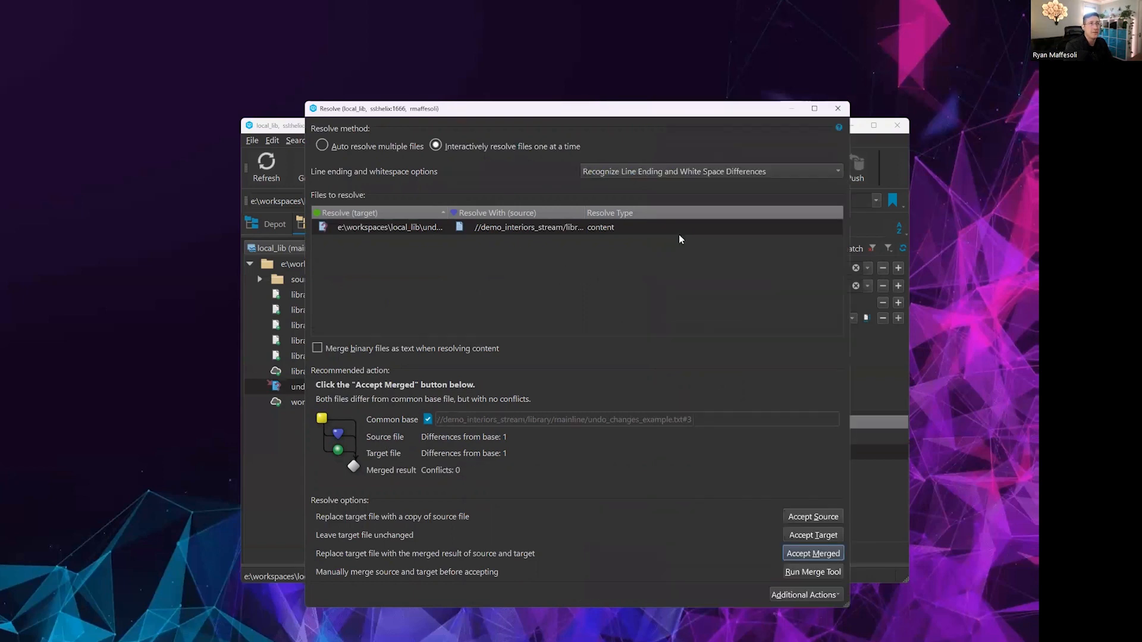
pyautogui.click(510, 226)
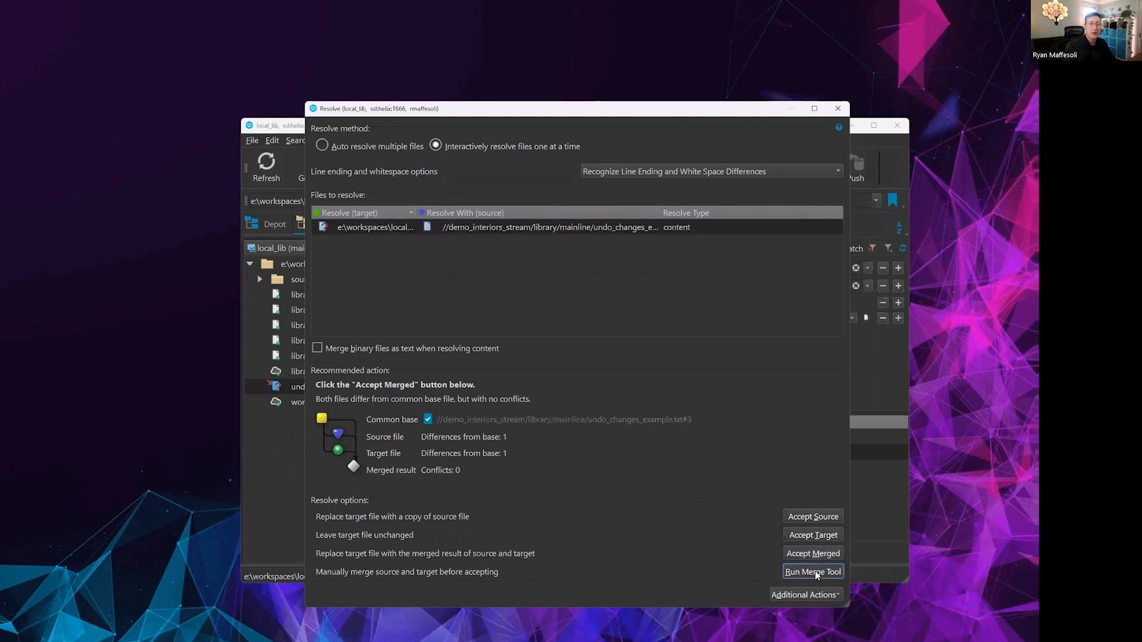
pyautogui.click(813, 572)
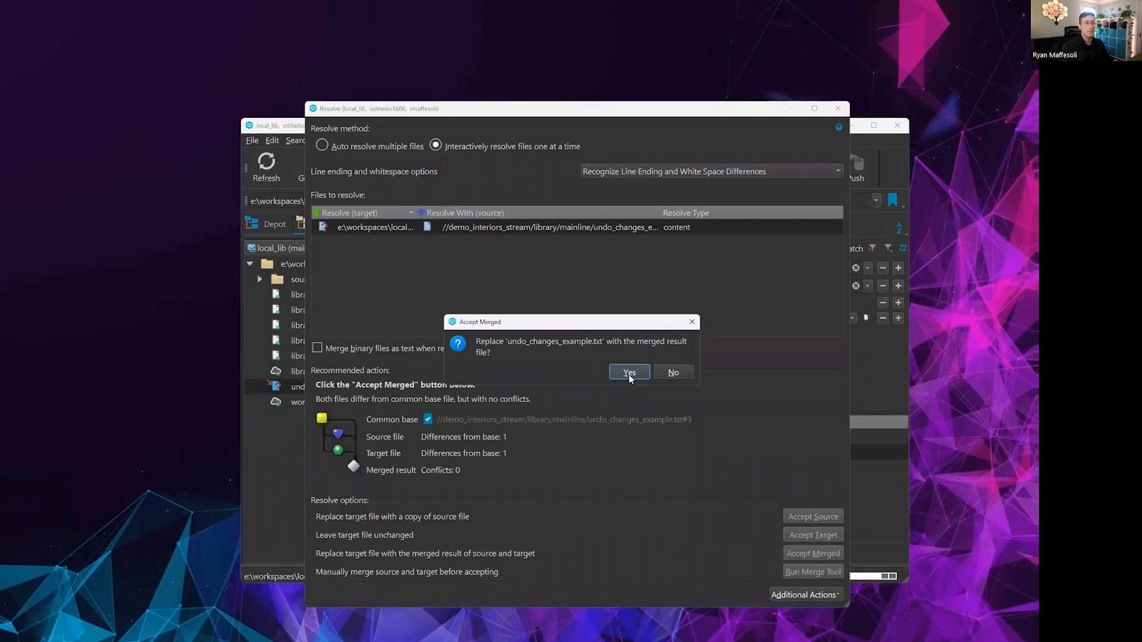
pyautogui.click(628, 372)
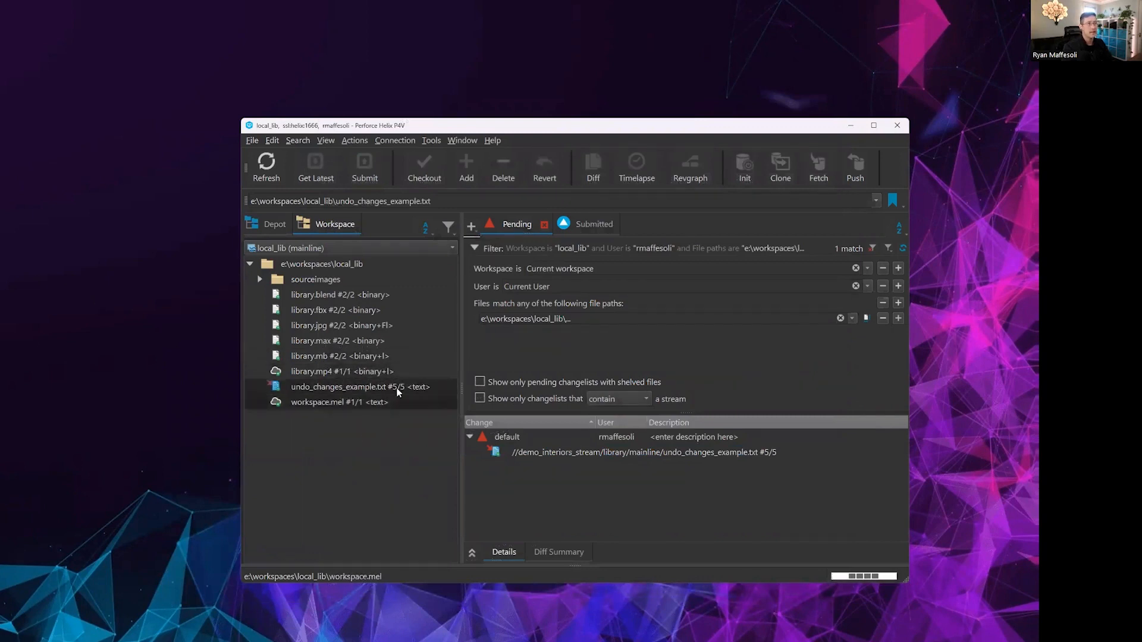
# View undo_changes_example.txt in Visual Studio Code, confirming the third line addition is gone
pyautogui.click(360, 387)
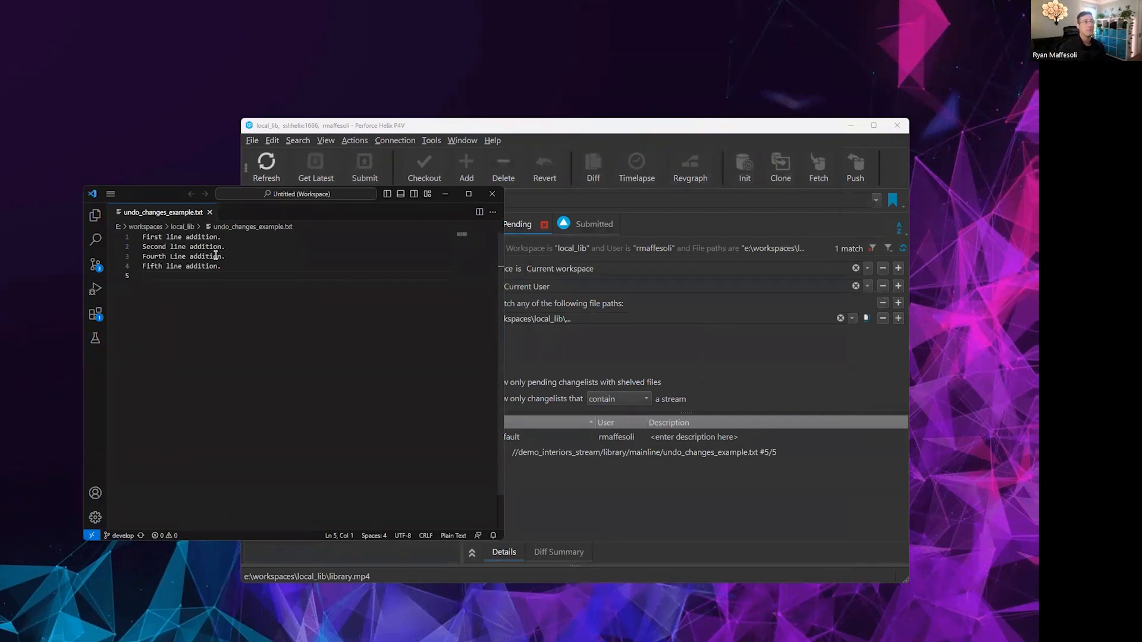
pyautogui.tripleClick(182, 256)
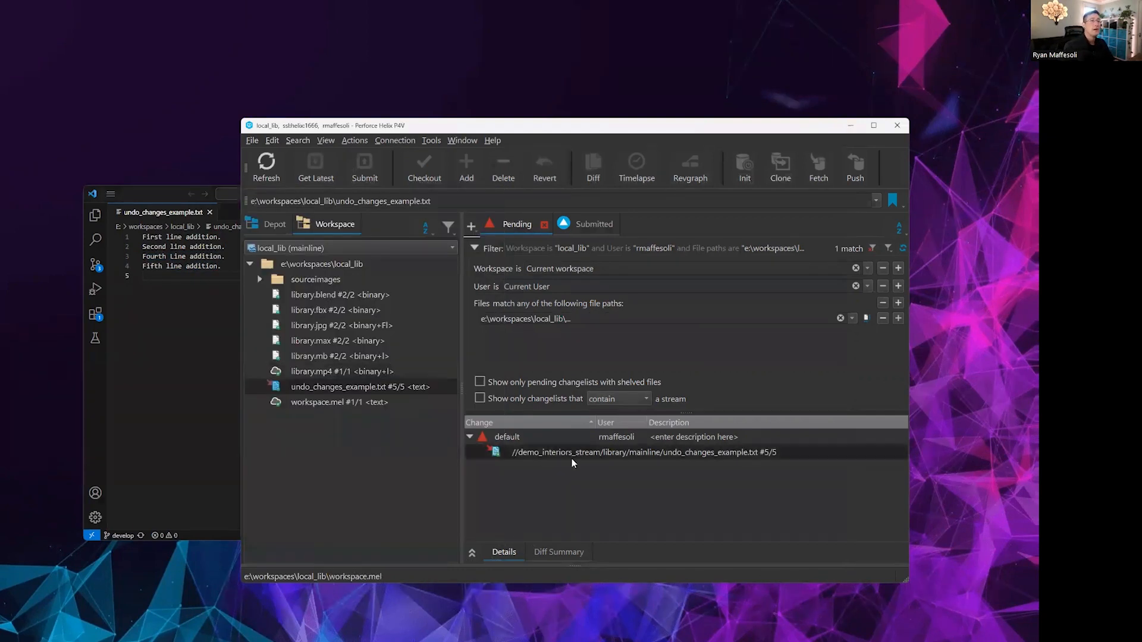
# Revert the files in the default changelist, then bring up actions for undo_changes_example.txt in the workspace
pyautogui.rightClick(506, 437)
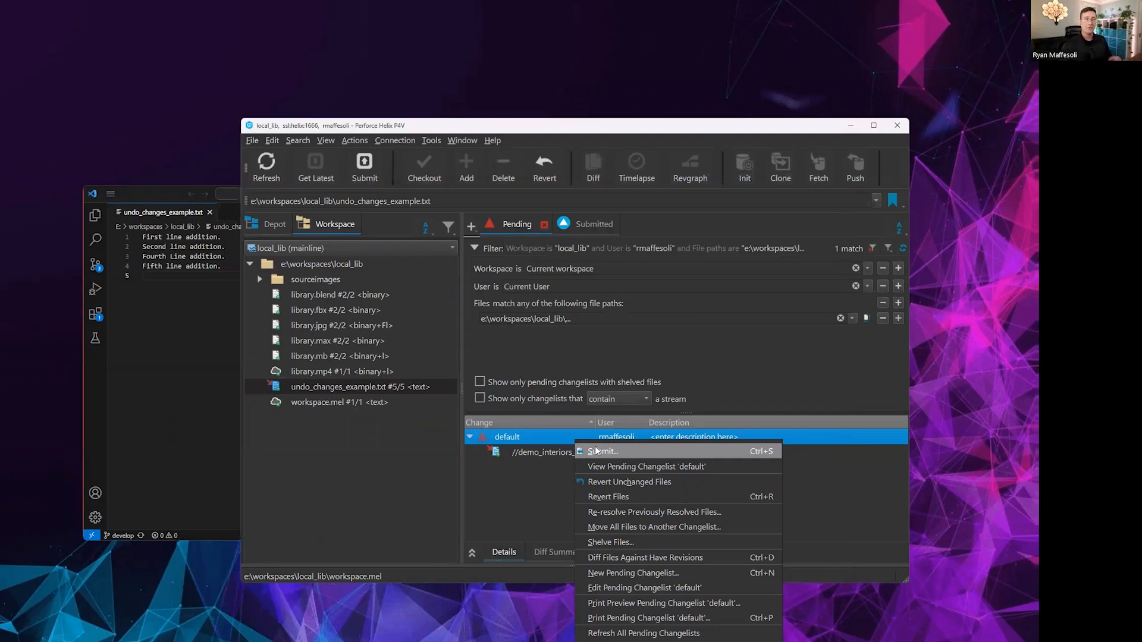
pyautogui.moveTo(608, 496)
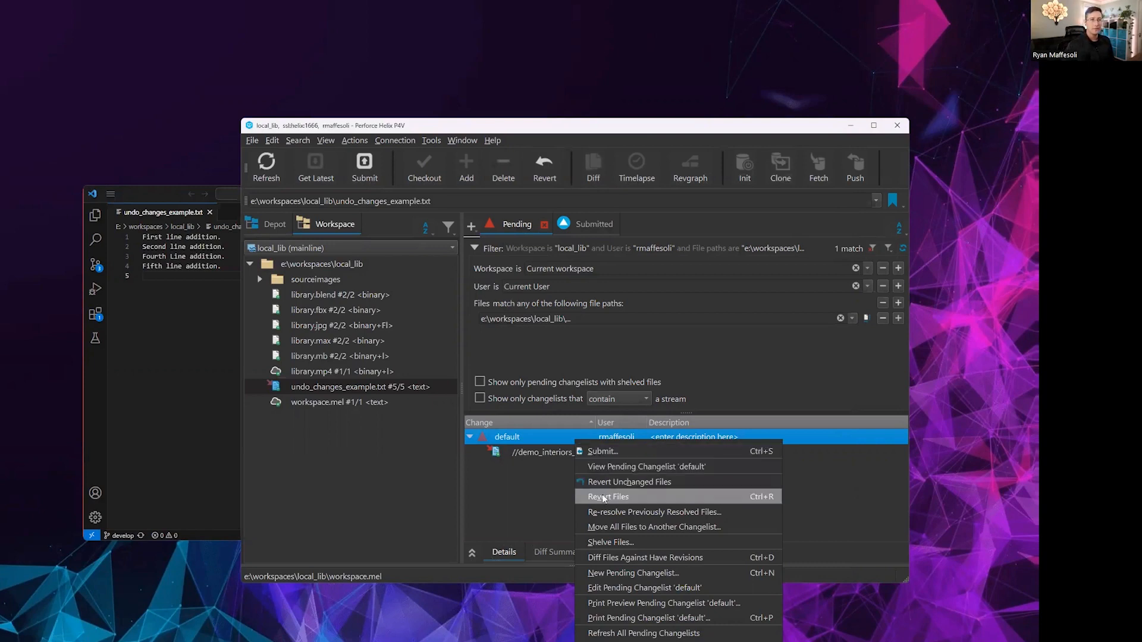
pyautogui.click(606, 496)
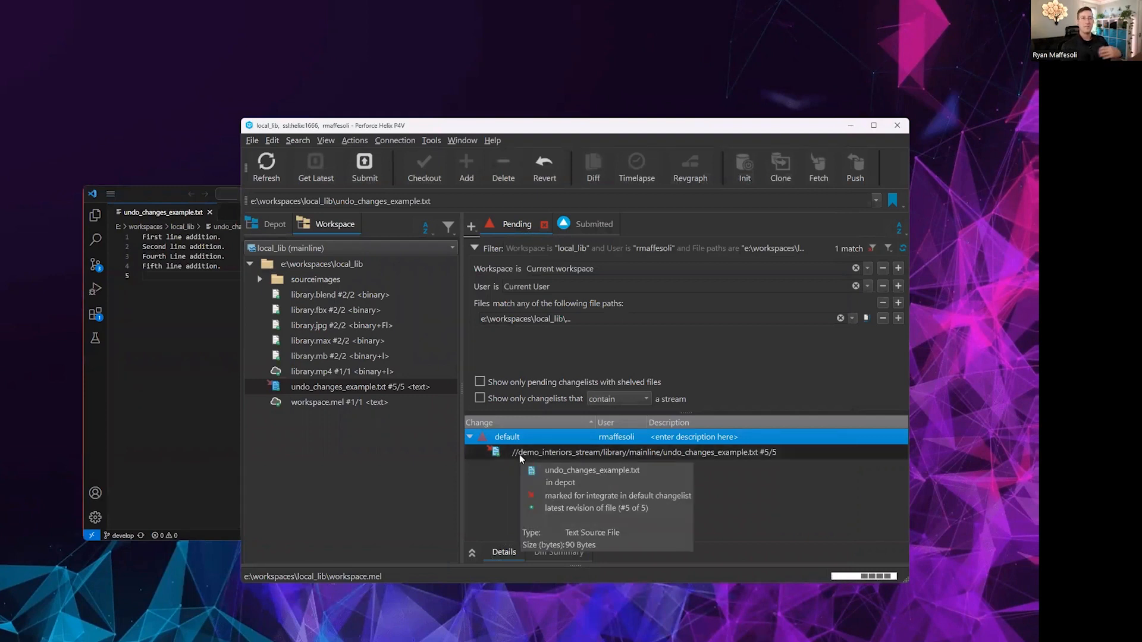
pyautogui.click(544, 167)
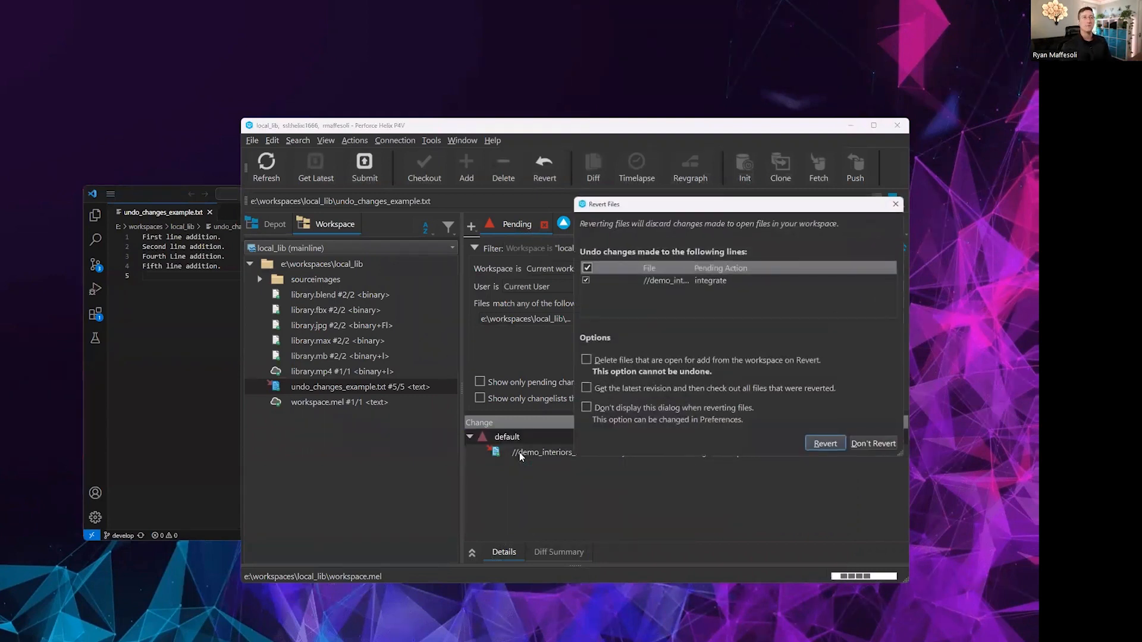
pyautogui.click(823, 442)
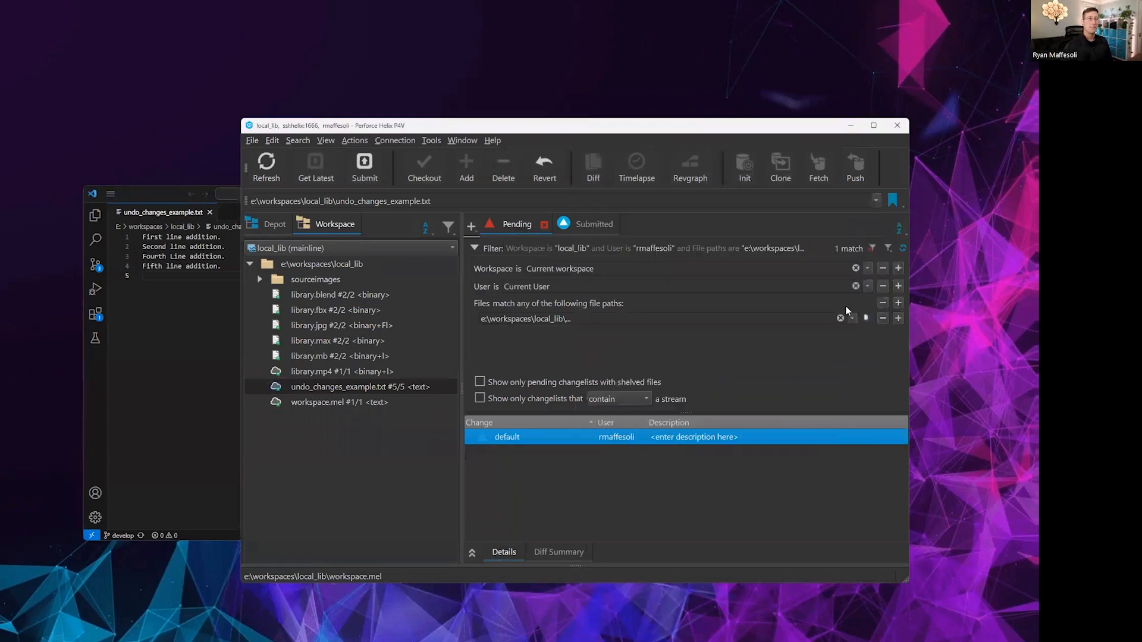
pyautogui.click(357, 387)
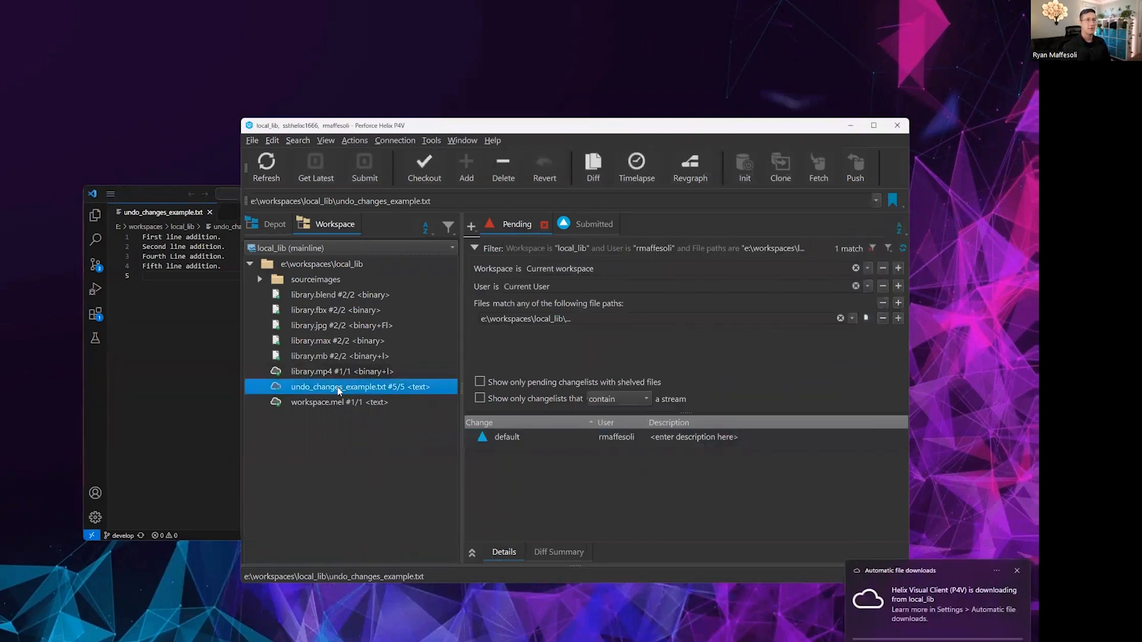
pyautogui.rightClick(337, 387)
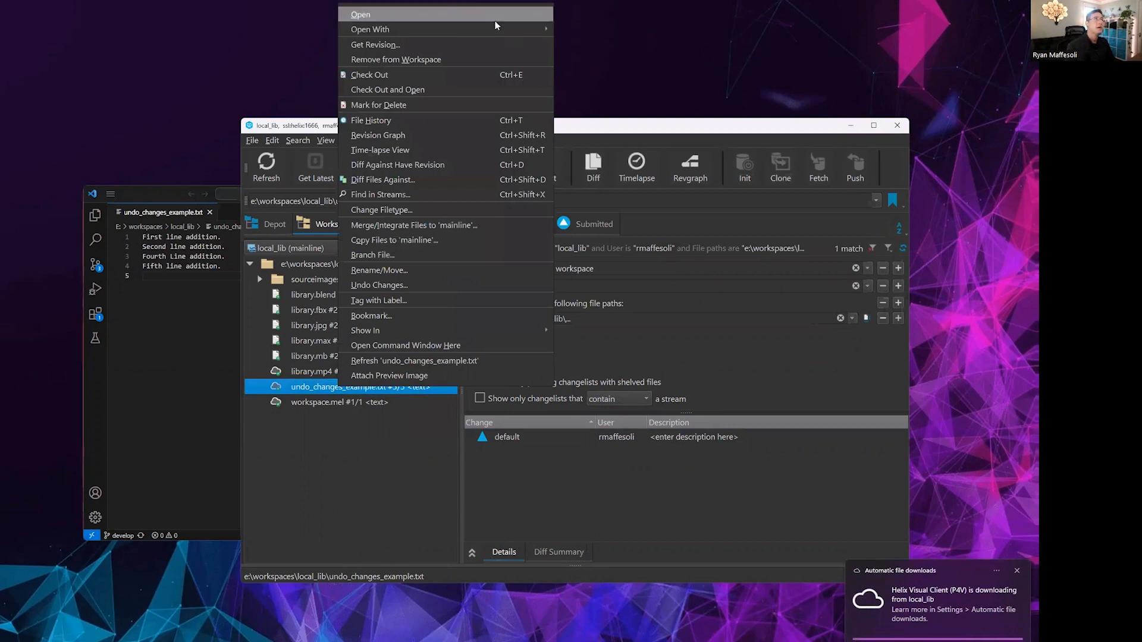
pyautogui.moveTo(379, 284)
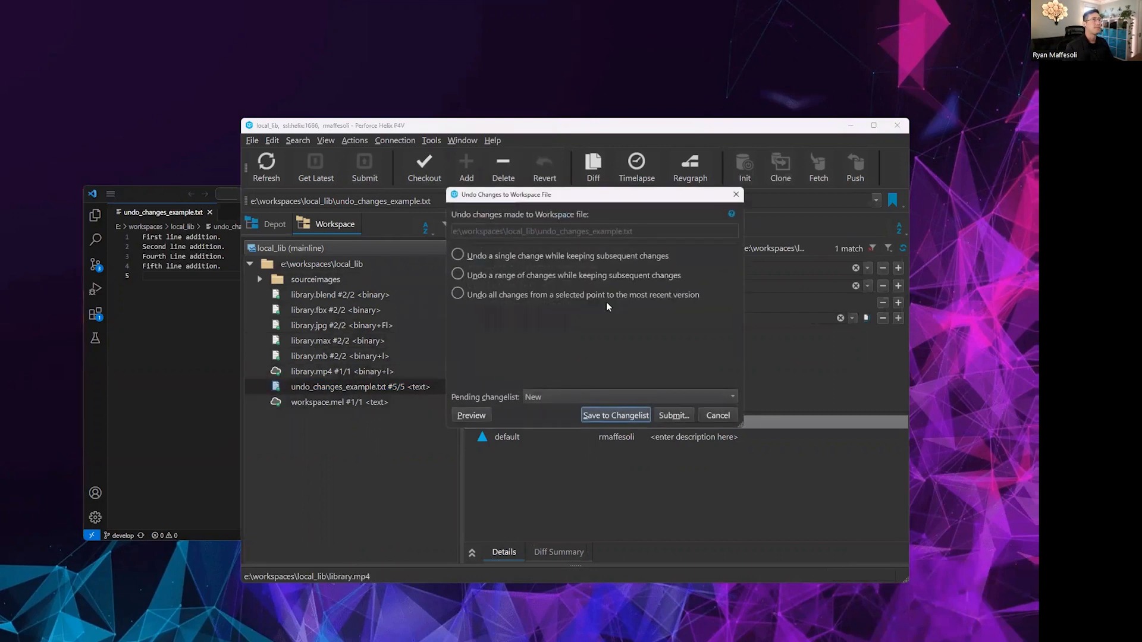
# Undo the range of revisions 2 through 4 of the example file and start its resolve
pyautogui.click(457, 274)
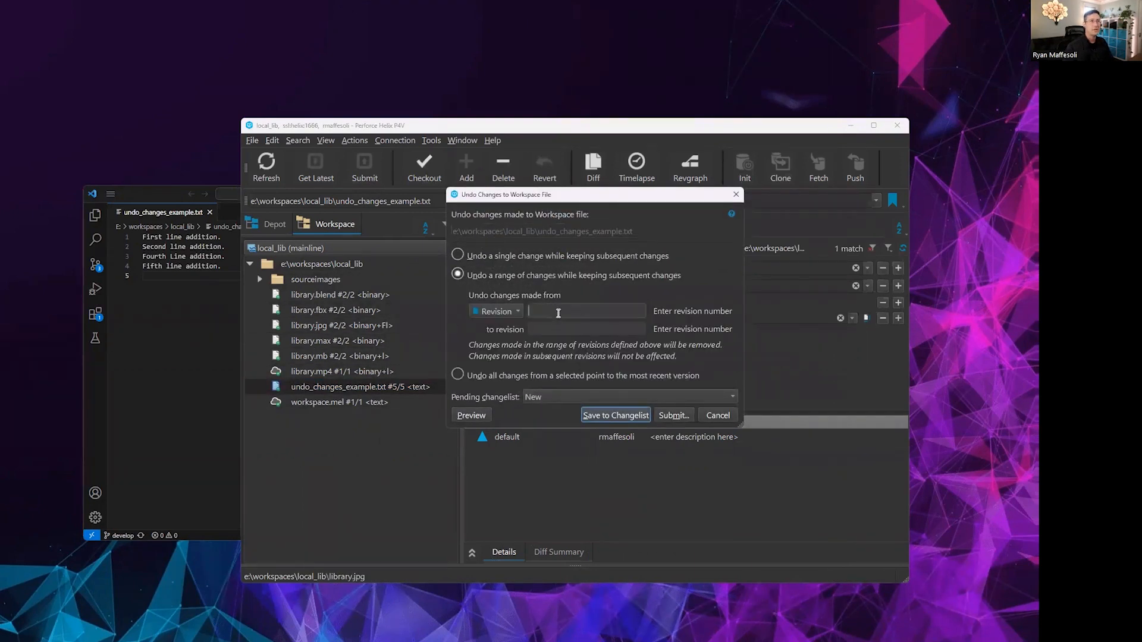
pyautogui.write('2')
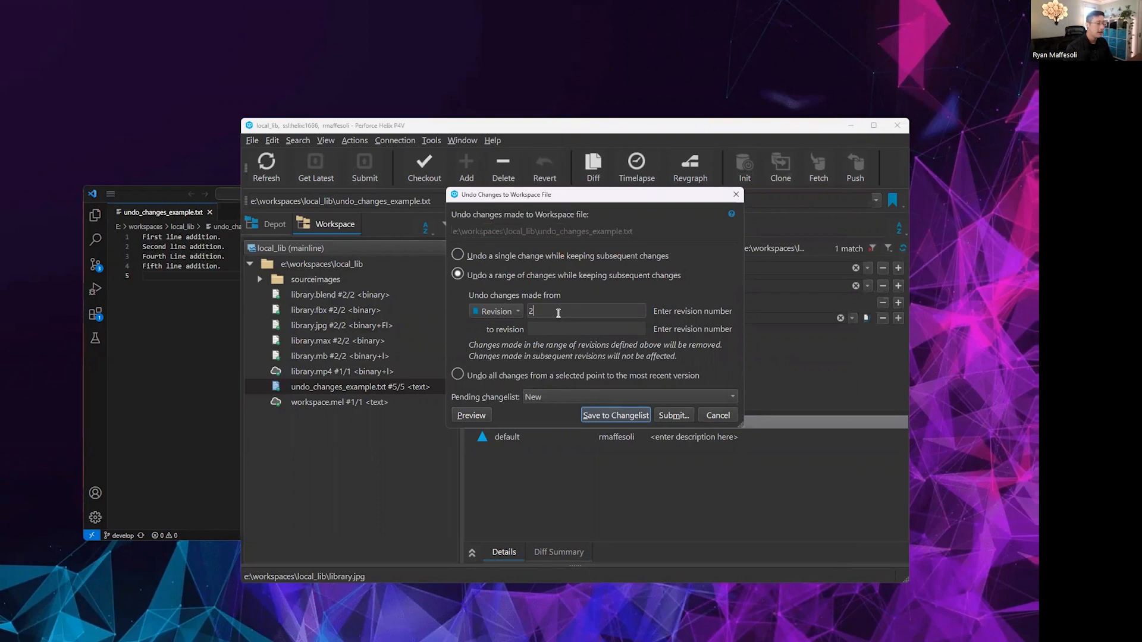
pyautogui.write('4')
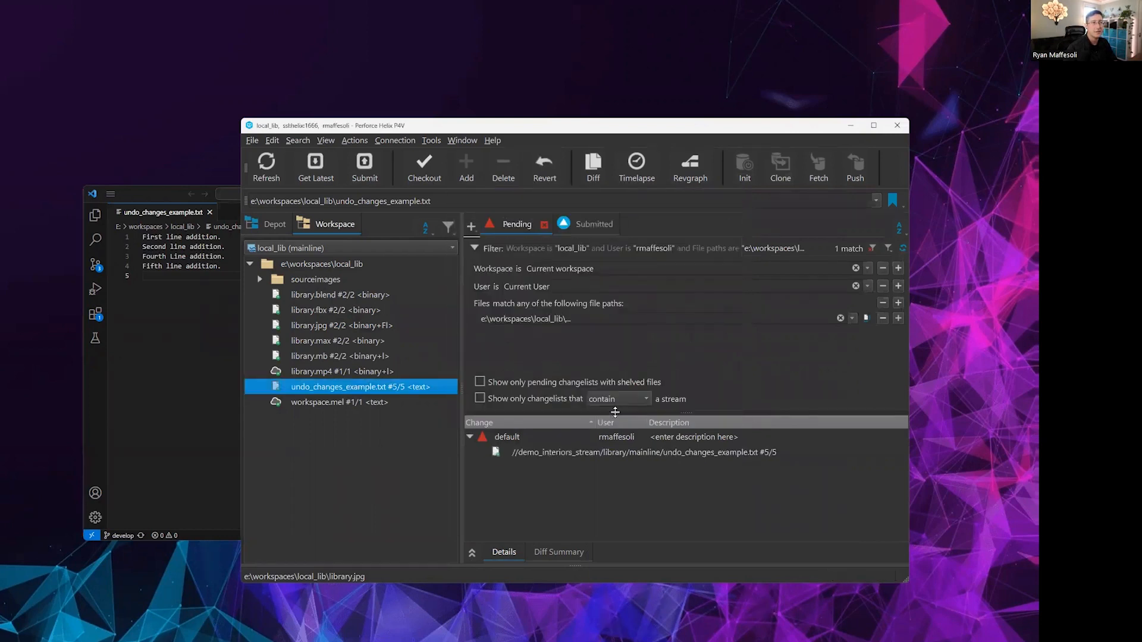
pyautogui.rightClick(339, 387)
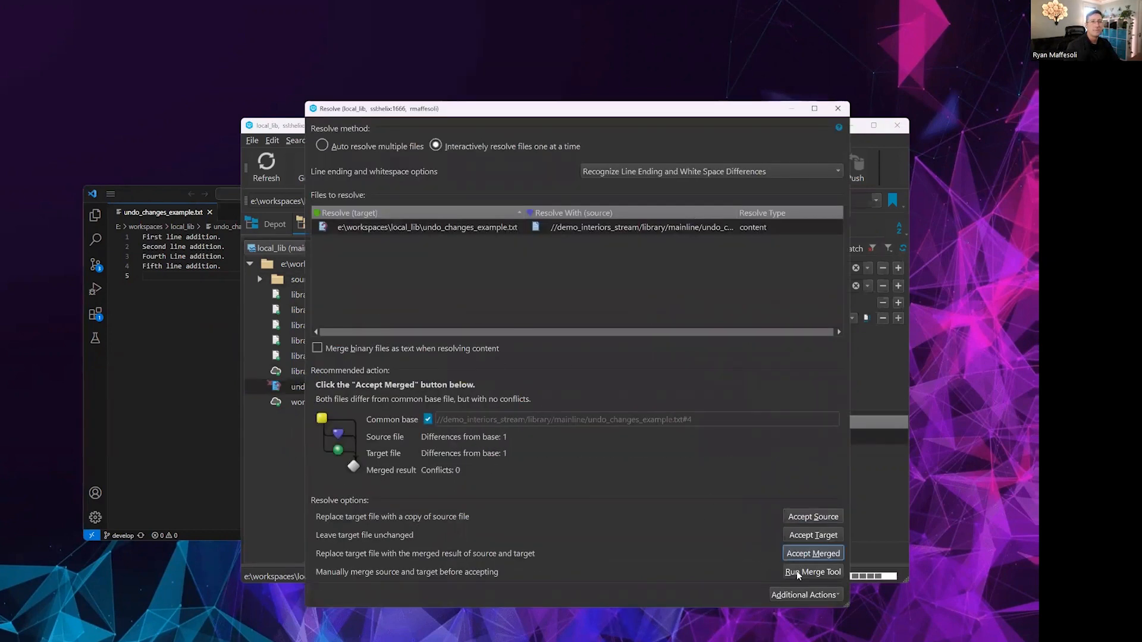
# Accept the merged result for the range undo, leaving only the first and fifth lines
pyautogui.click(813, 572)
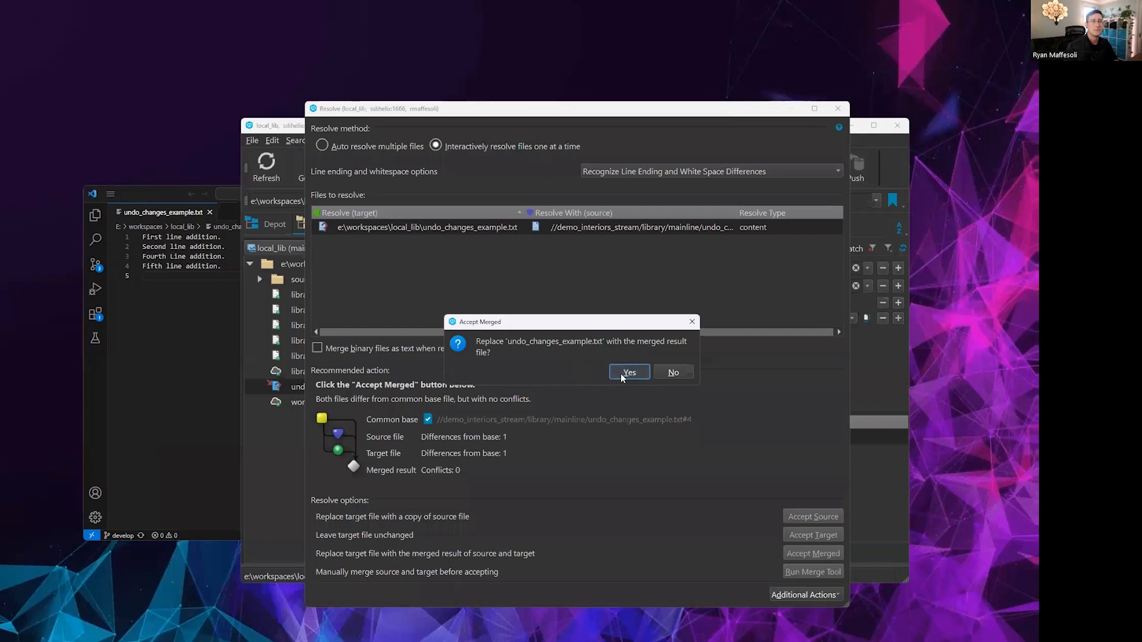
pyautogui.click(628, 373)
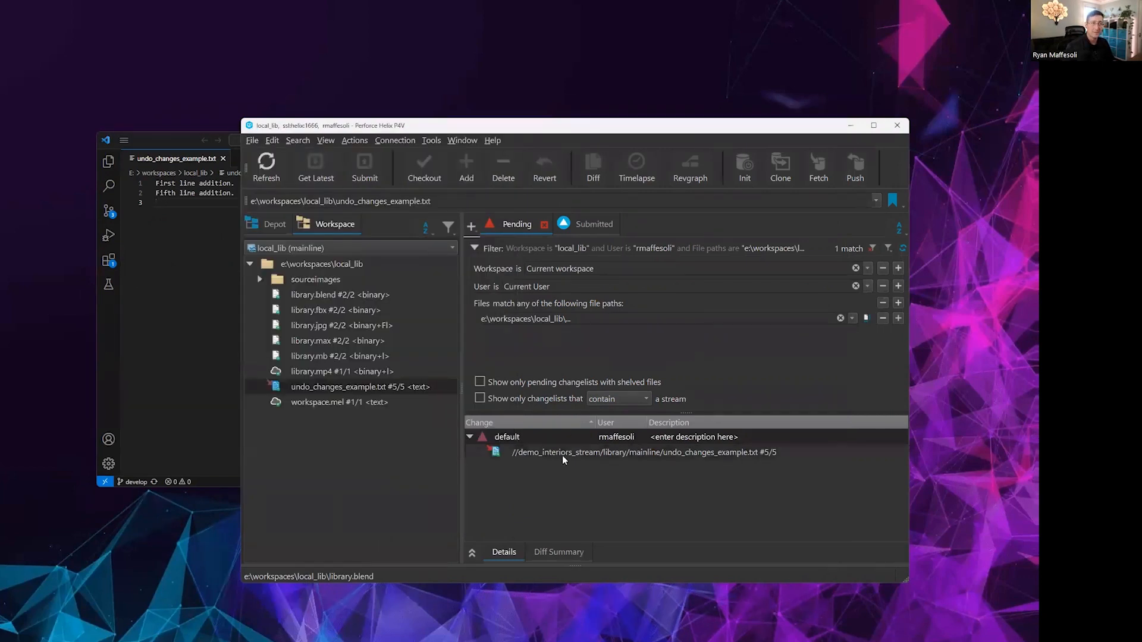
pyautogui.click(641, 452)
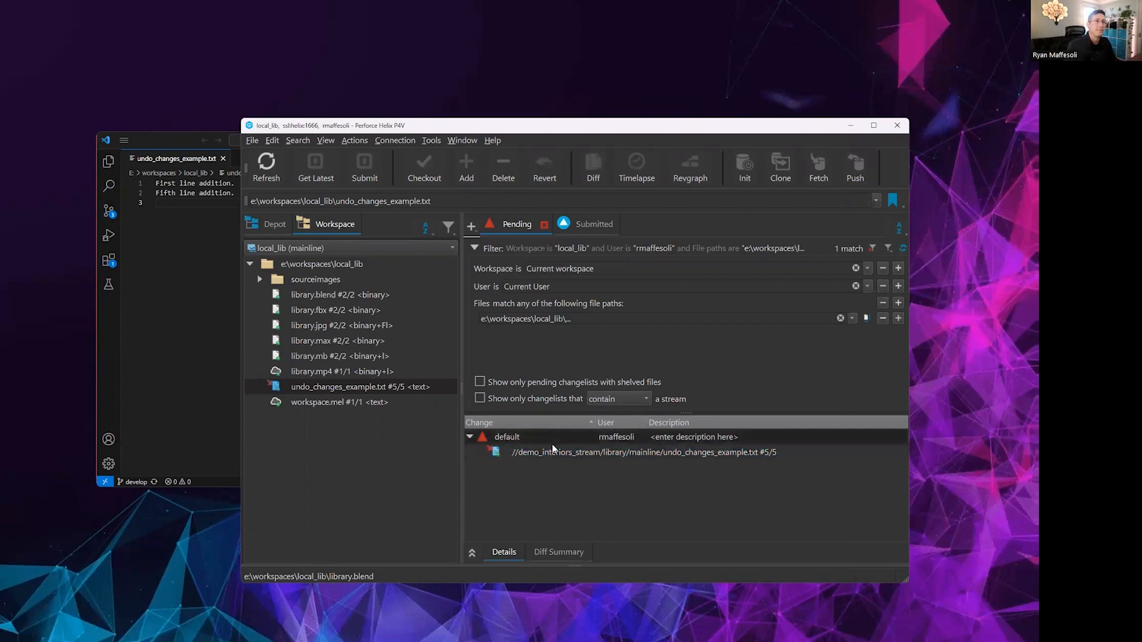
# Revert the pending range undo from the default changelist and bring up the example file's actions
pyautogui.rightClick(641, 452)
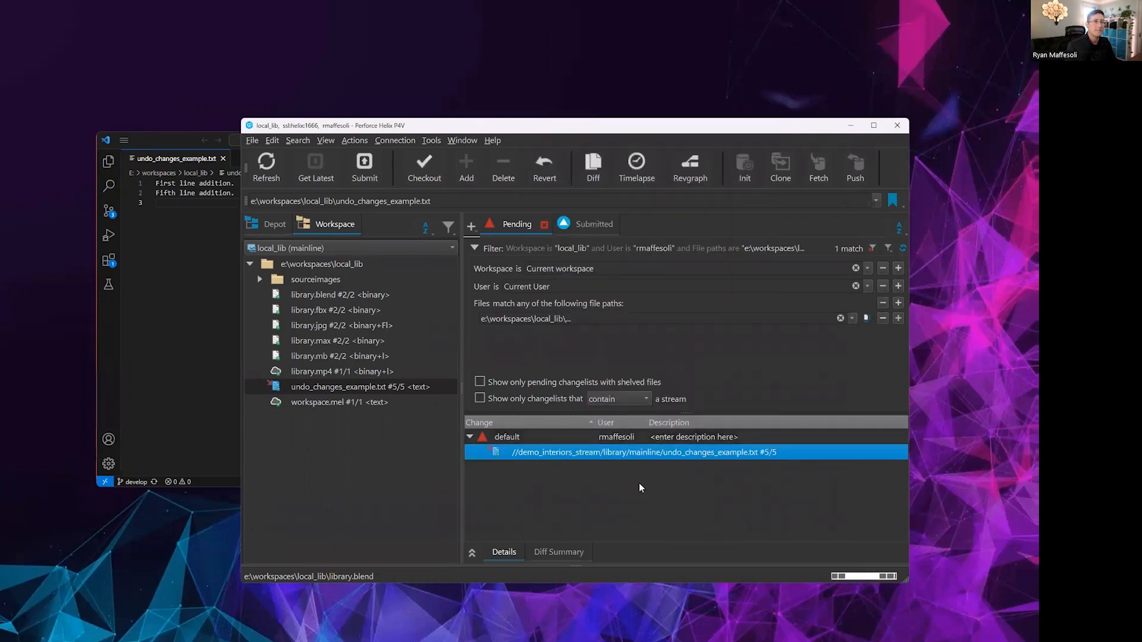
pyautogui.click(544, 167)
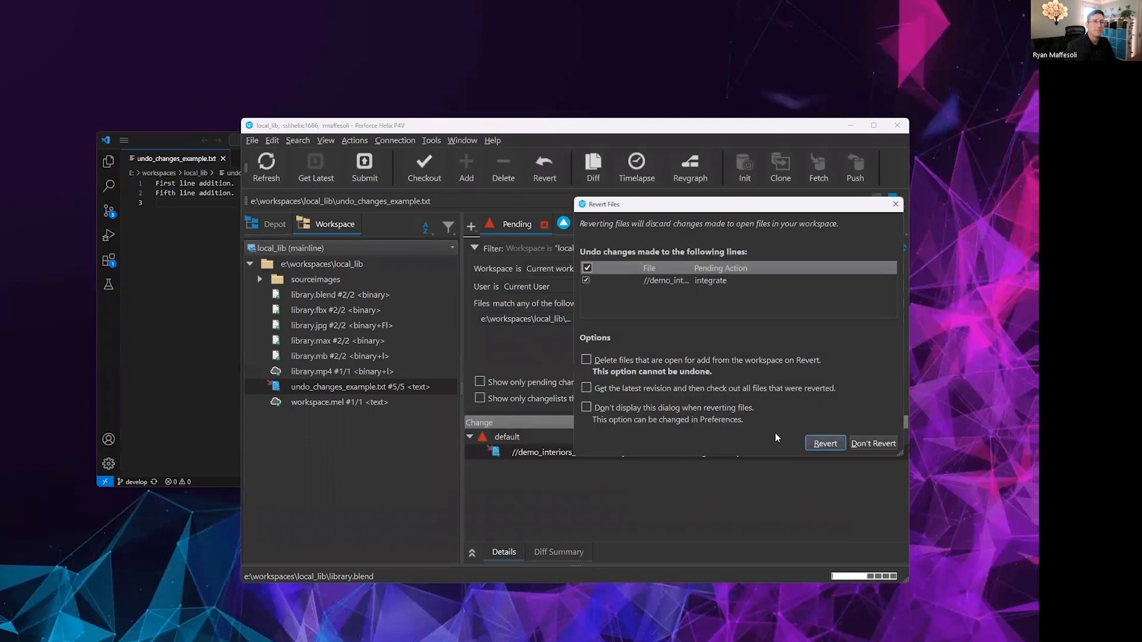
pyautogui.click(823, 442)
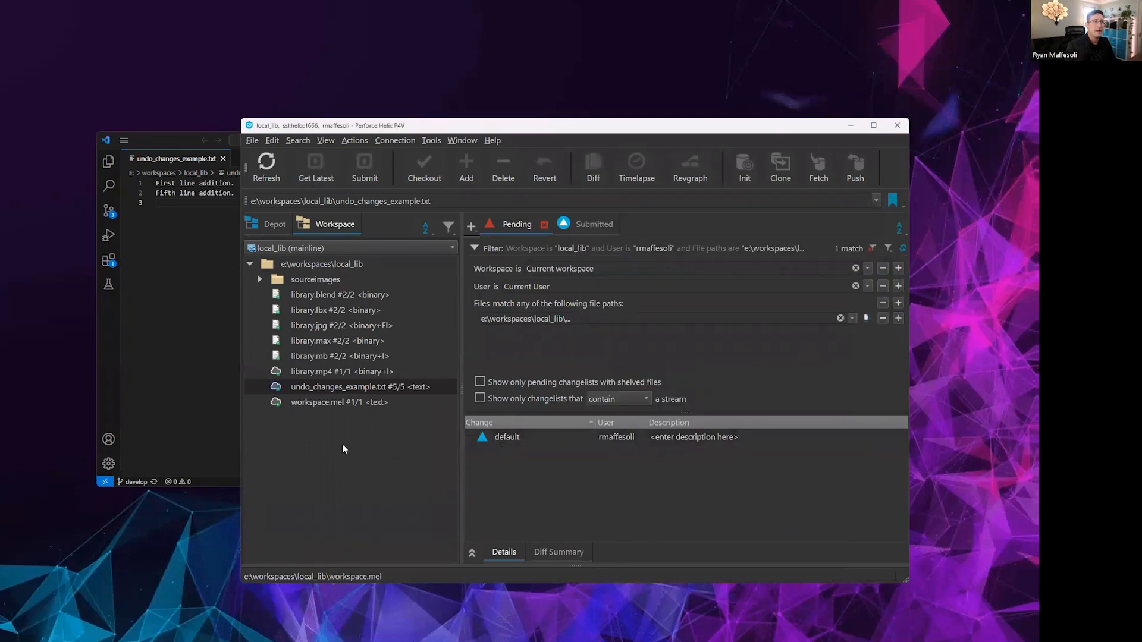
pyautogui.rightClick(359, 387)
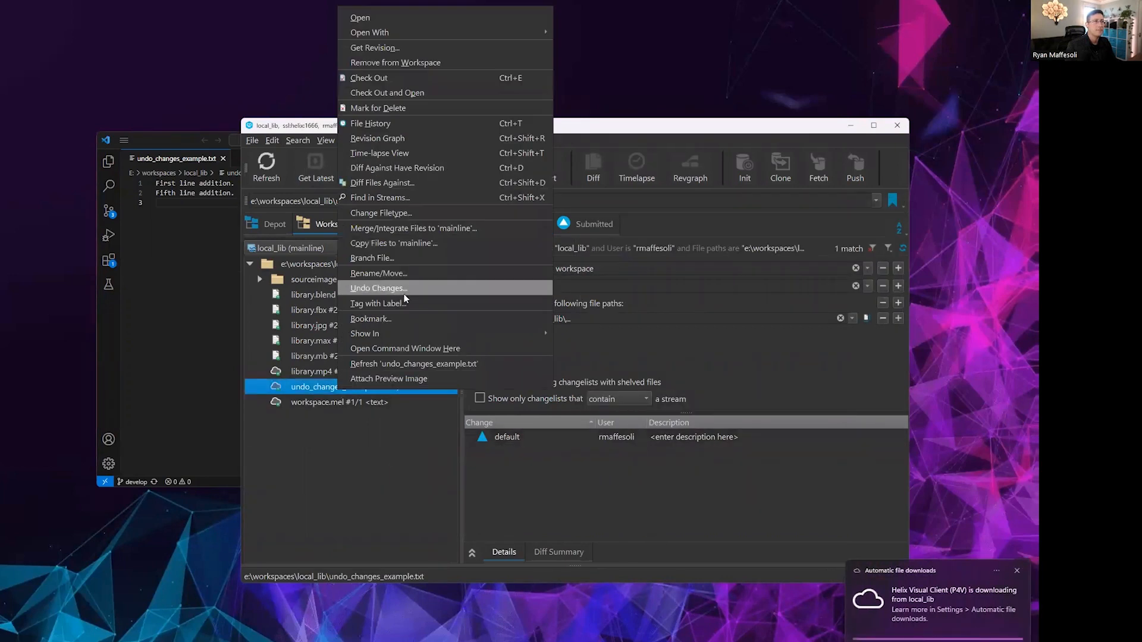
# Undo all changes from revision 2 onward into the default changelist, leaving only the first line
pyautogui.click(377, 288)
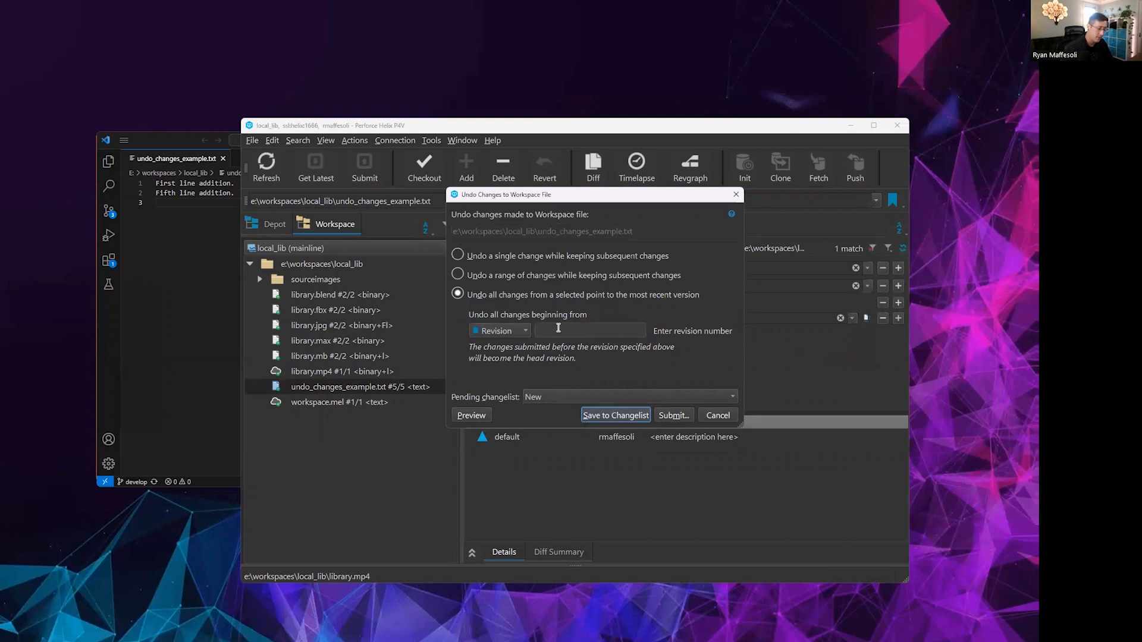
pyautogui.write('2')
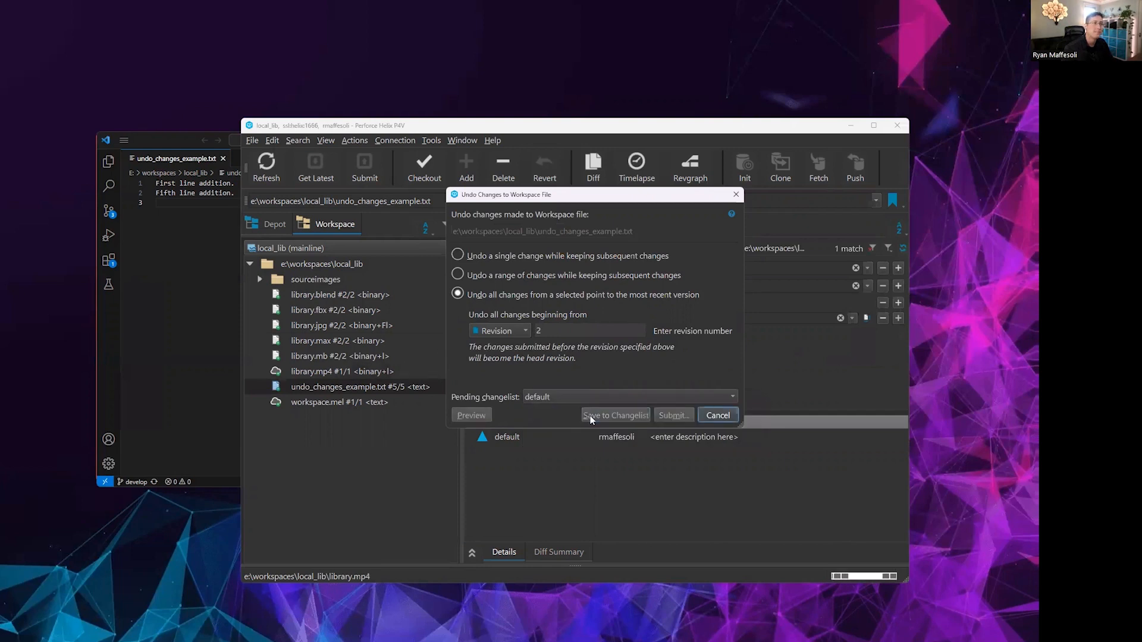
pyautogui.click(716, 416)
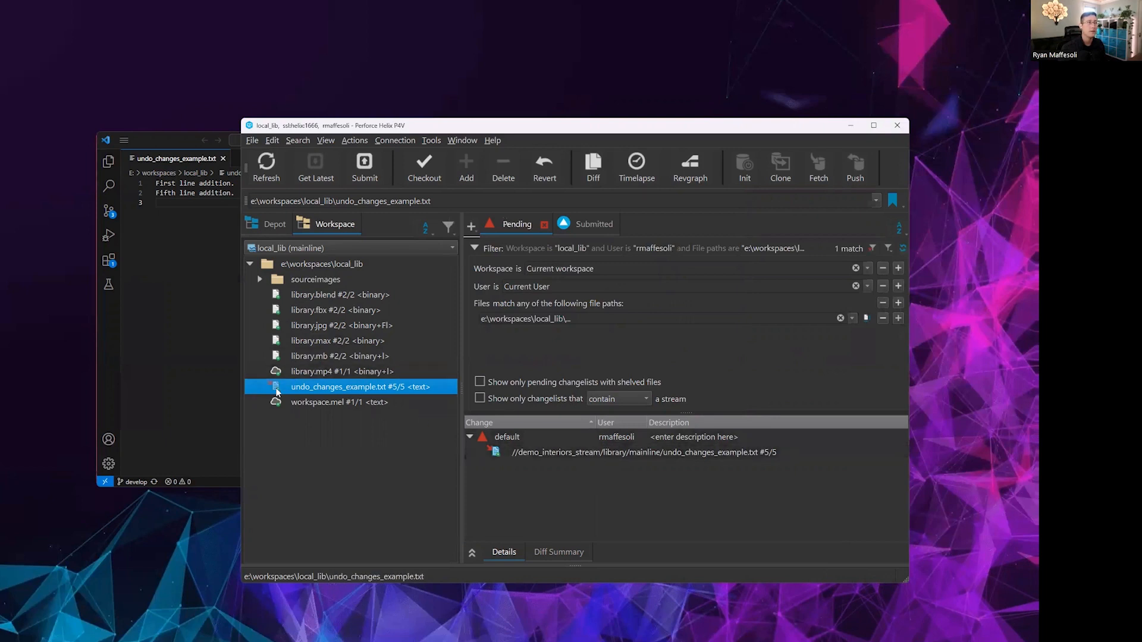
pyautogui.click(339, 402)
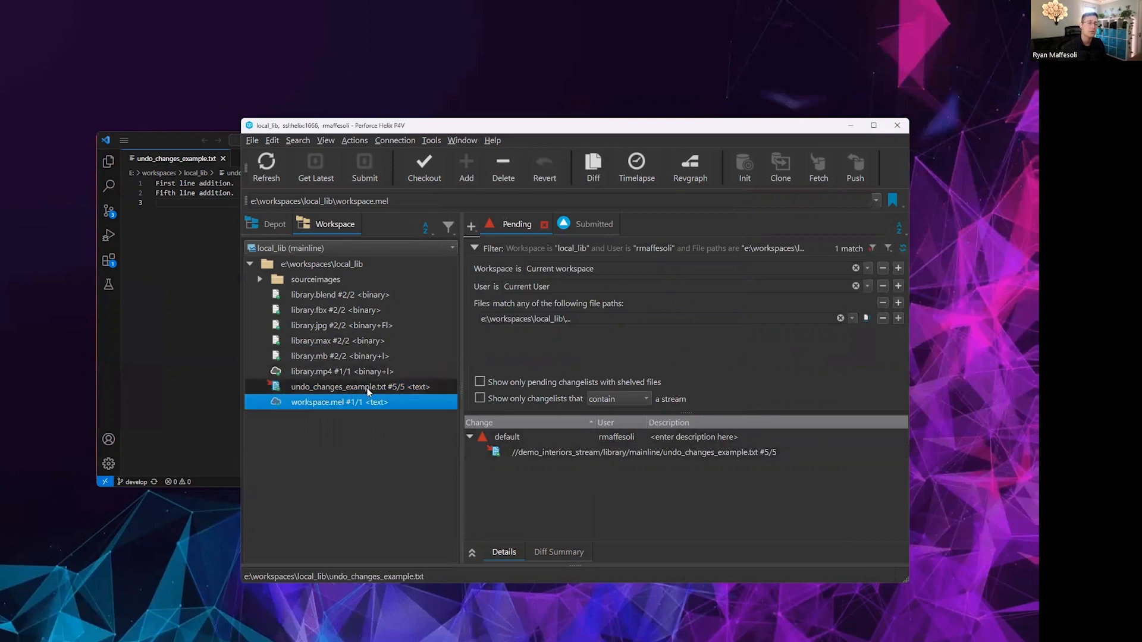
pyautogui.moveTo(358, 387)
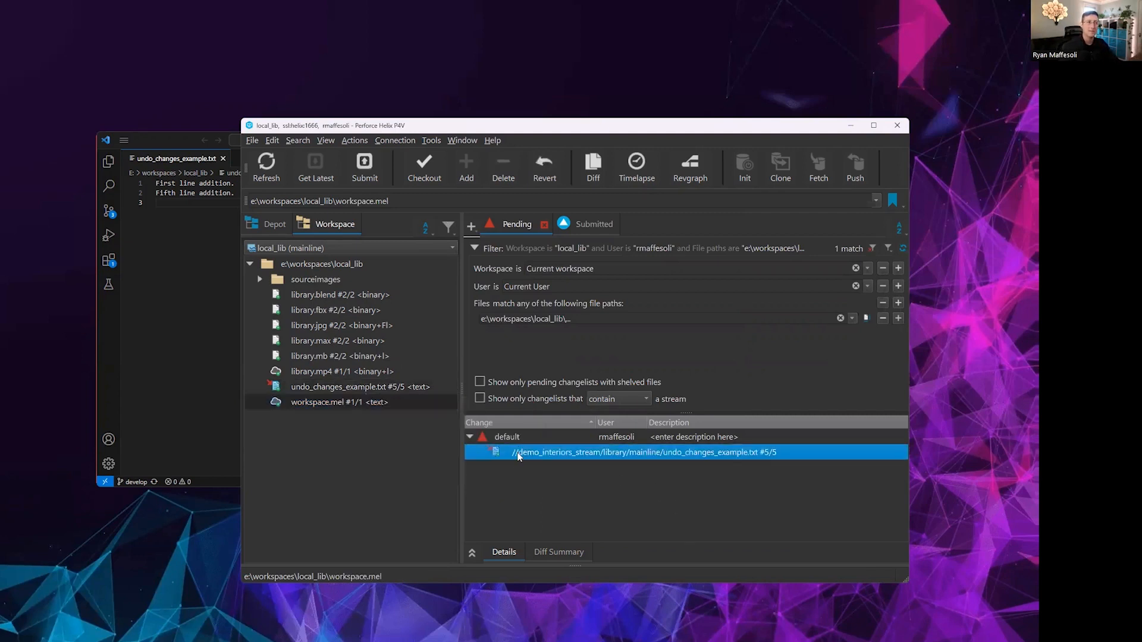
pyautogui.moveTo(521, 452)
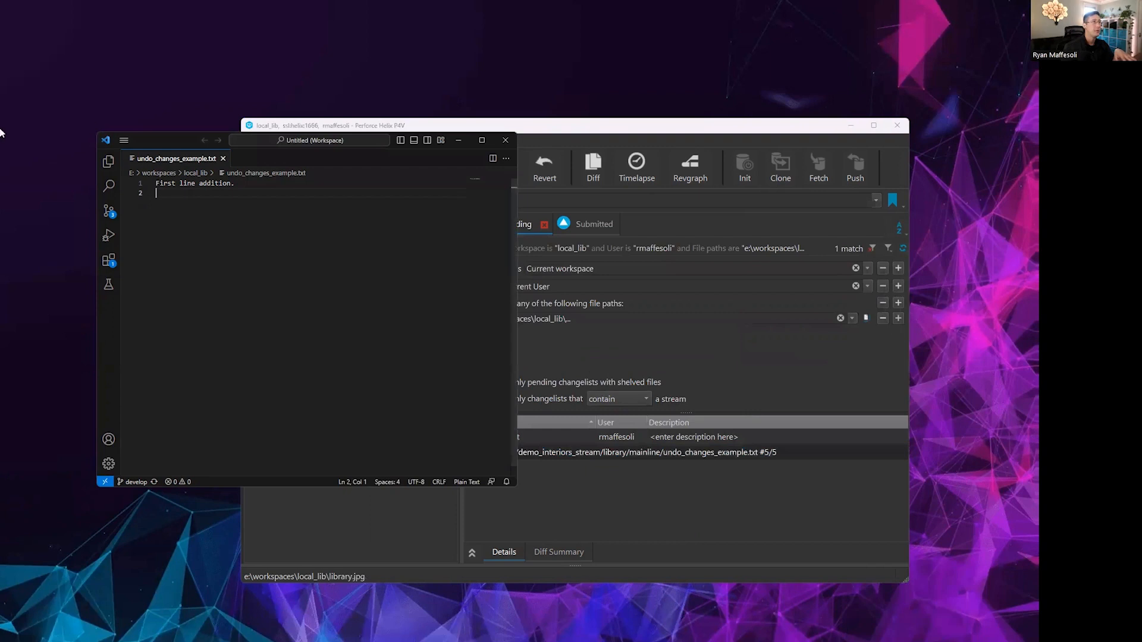
pyautogui.click(157, 183)
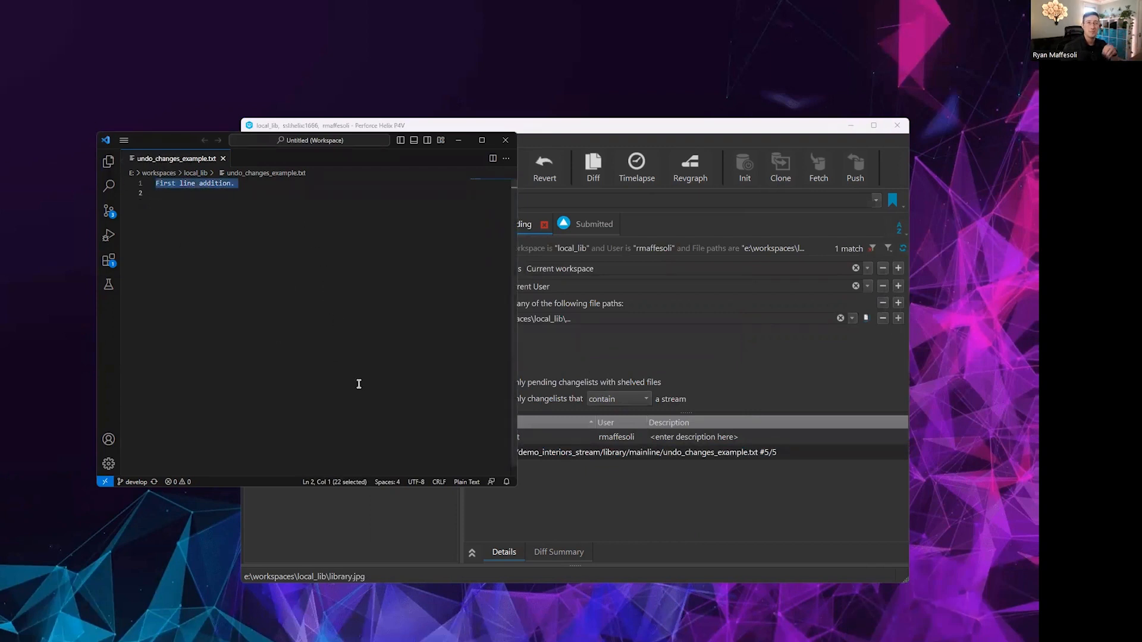
pyautogui.moveTo(726, 534)
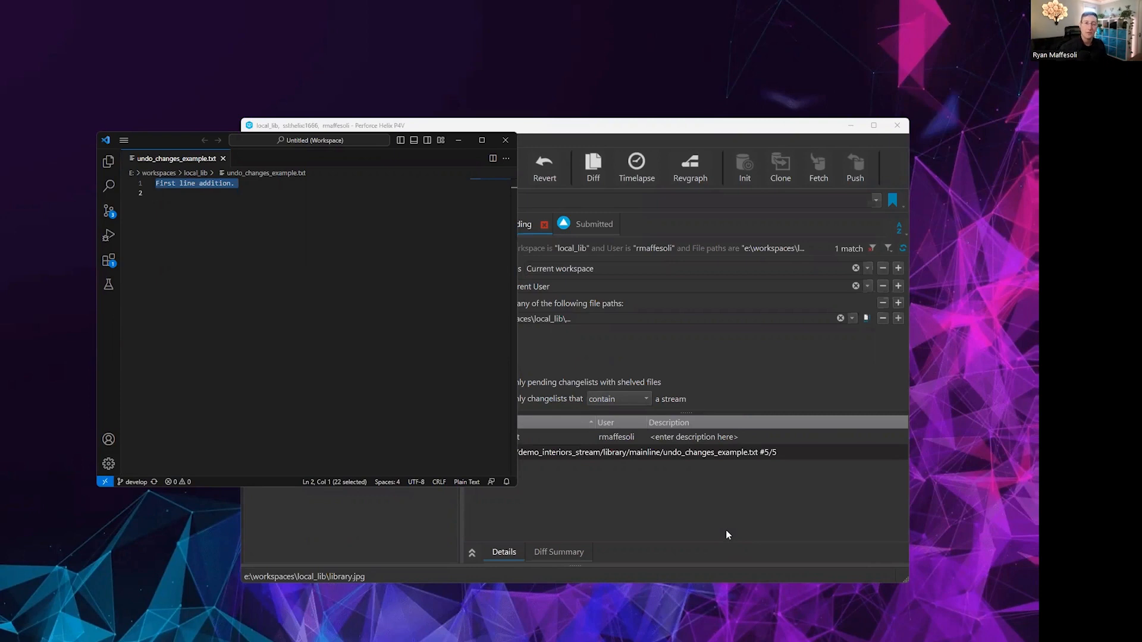
pyautogui.moveTo(736, 559)
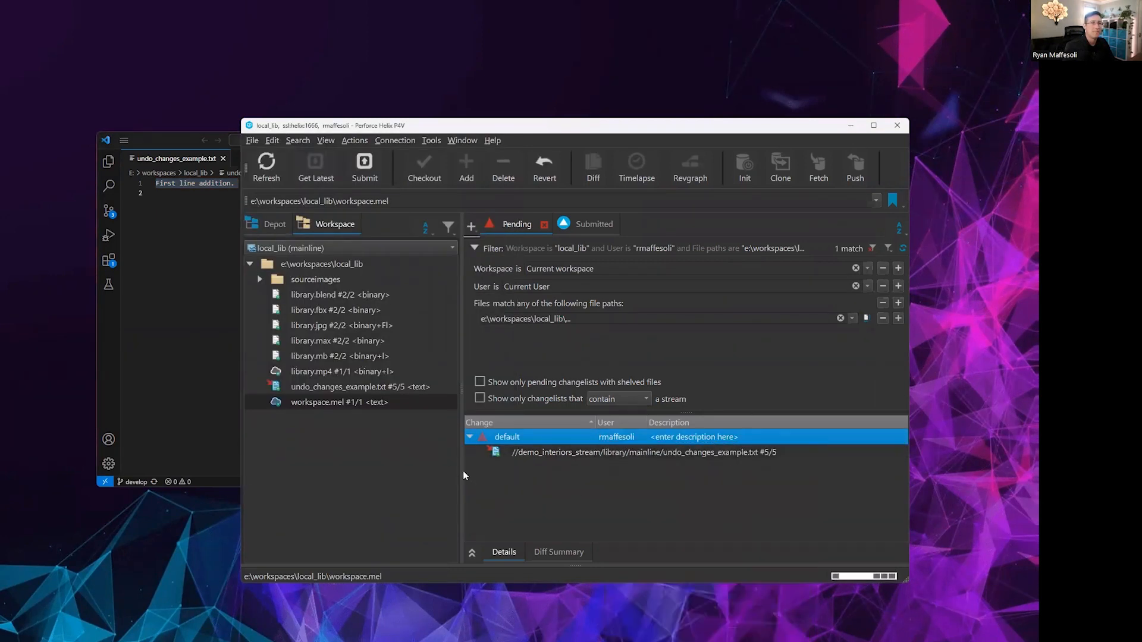
pyautogui.moveTo(642, 497)
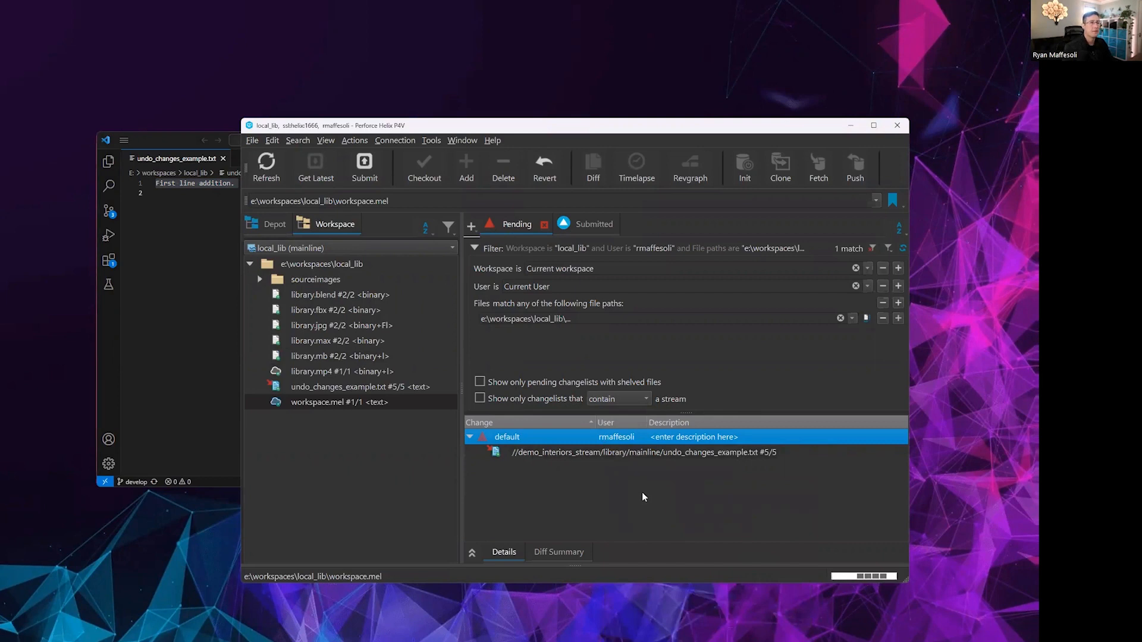
# Revert the default changelist file and start Undo Changes on the local_lib workspace folder
pyautogui.click(544, 167)
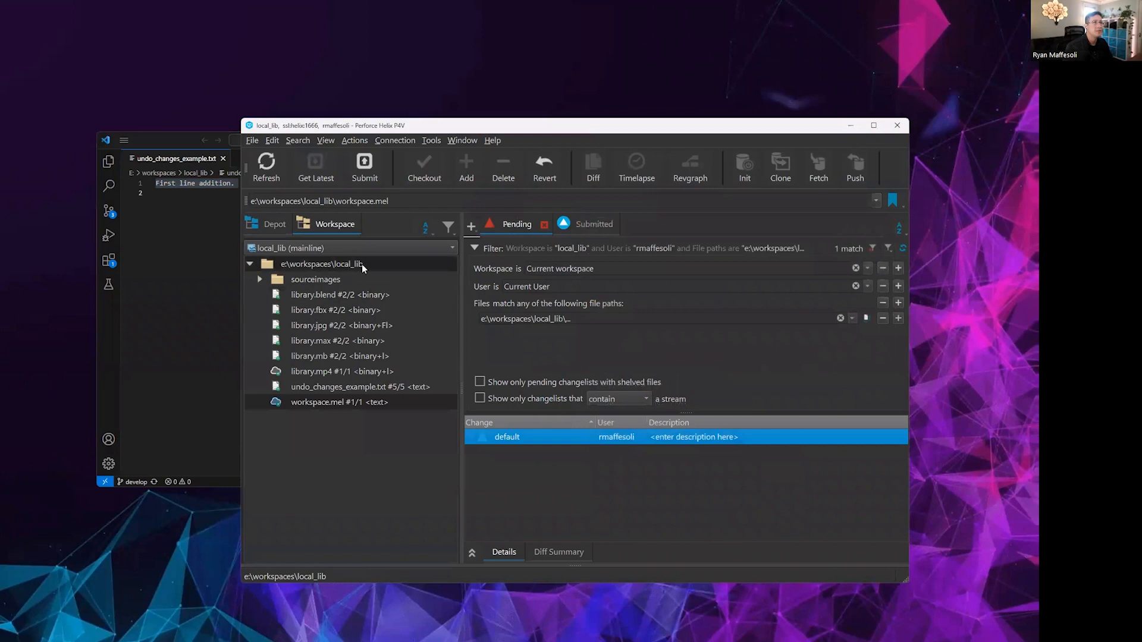
pyautogui.click(320, 264)
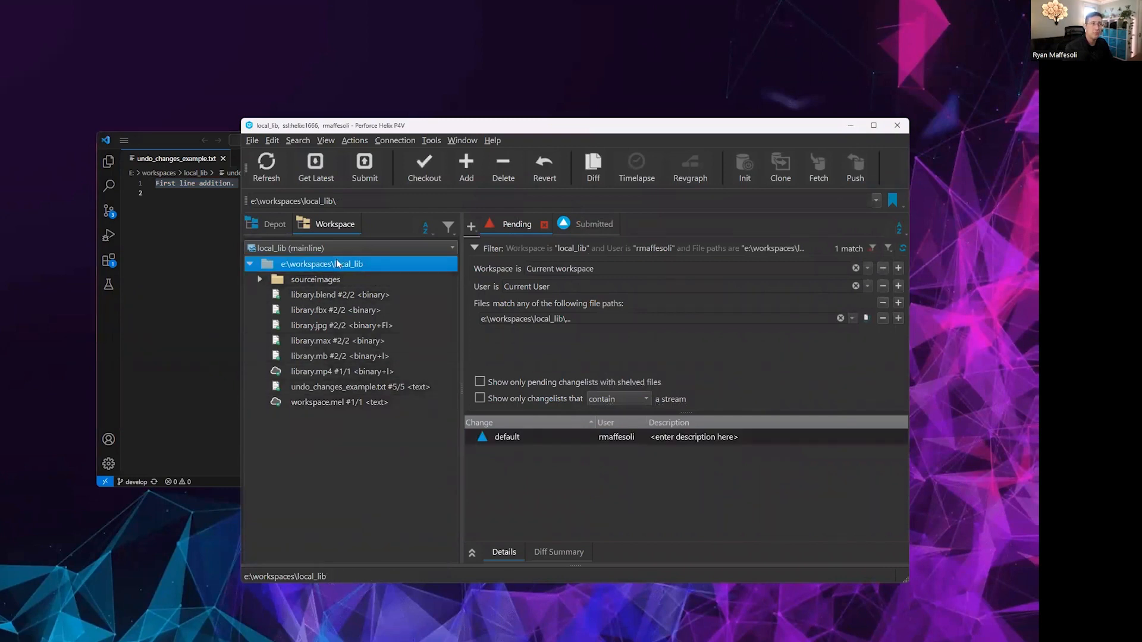
pyautogui.rightClick(321, 264)
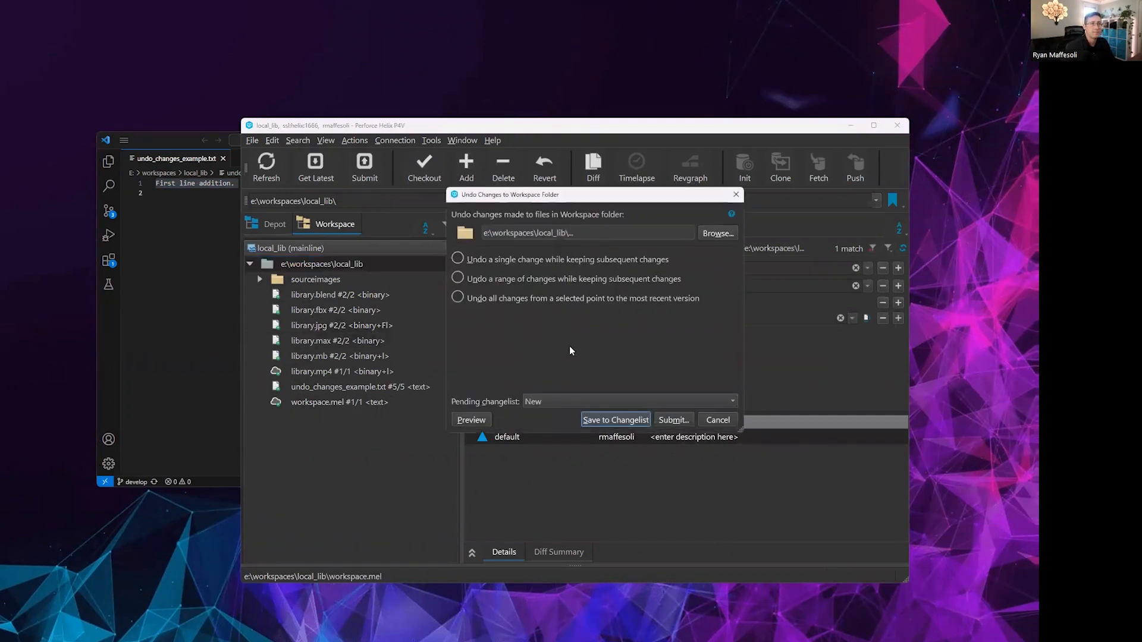
pyautogui.click(457, 258)
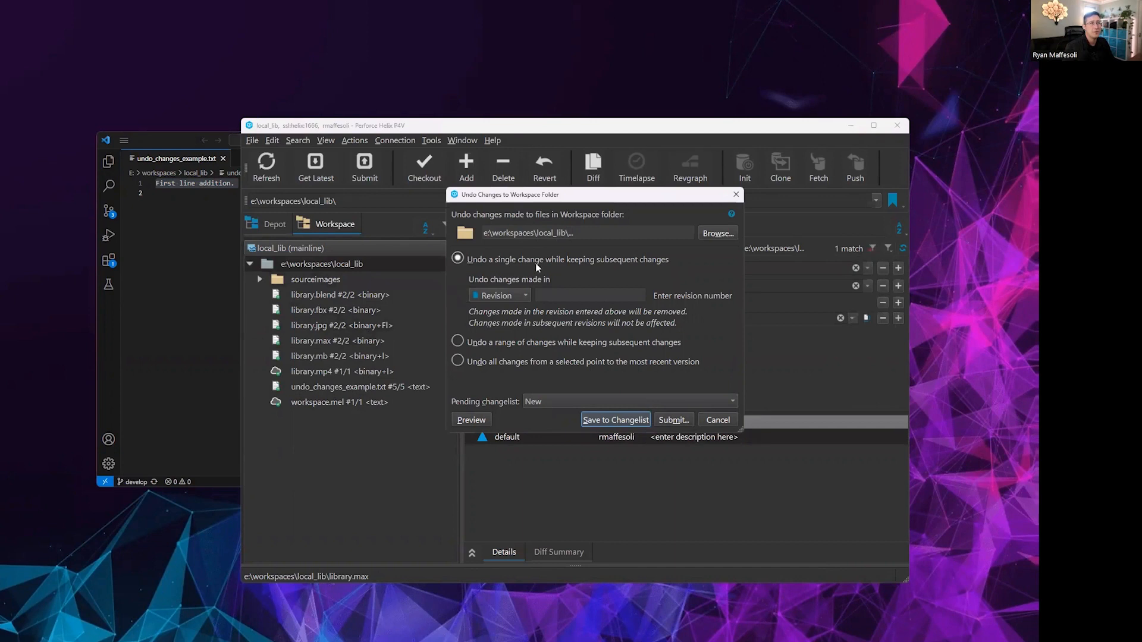
# Switch the undo to a Date/Time range from 08/01/2023 to 08/03/2023
pyautogui.click(499, 295)
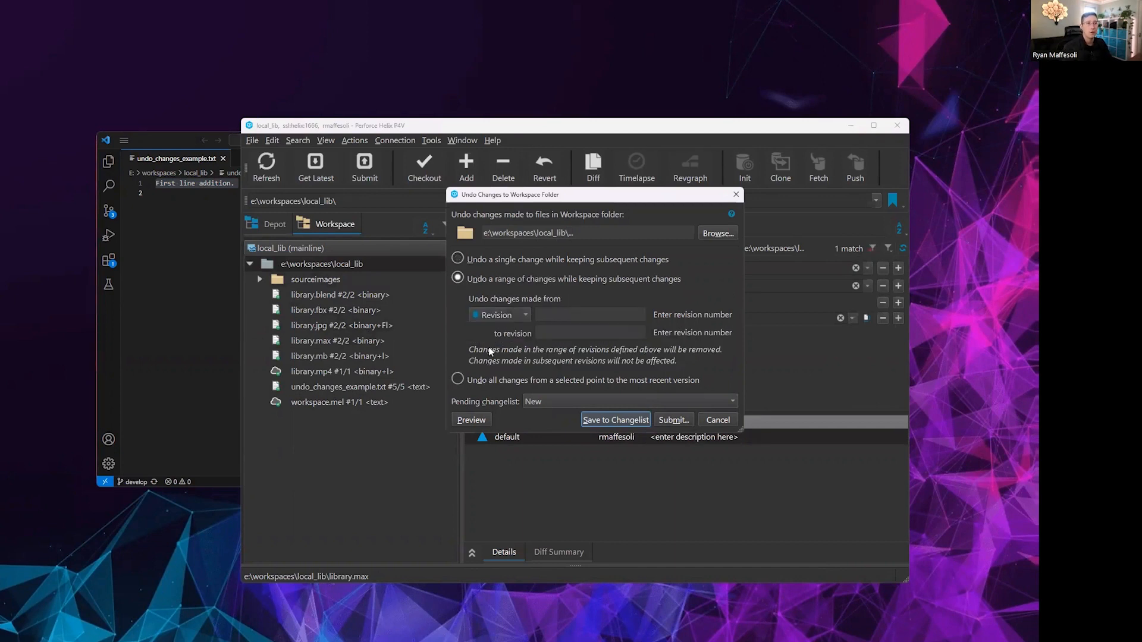
pyautogui.click(499, 314)
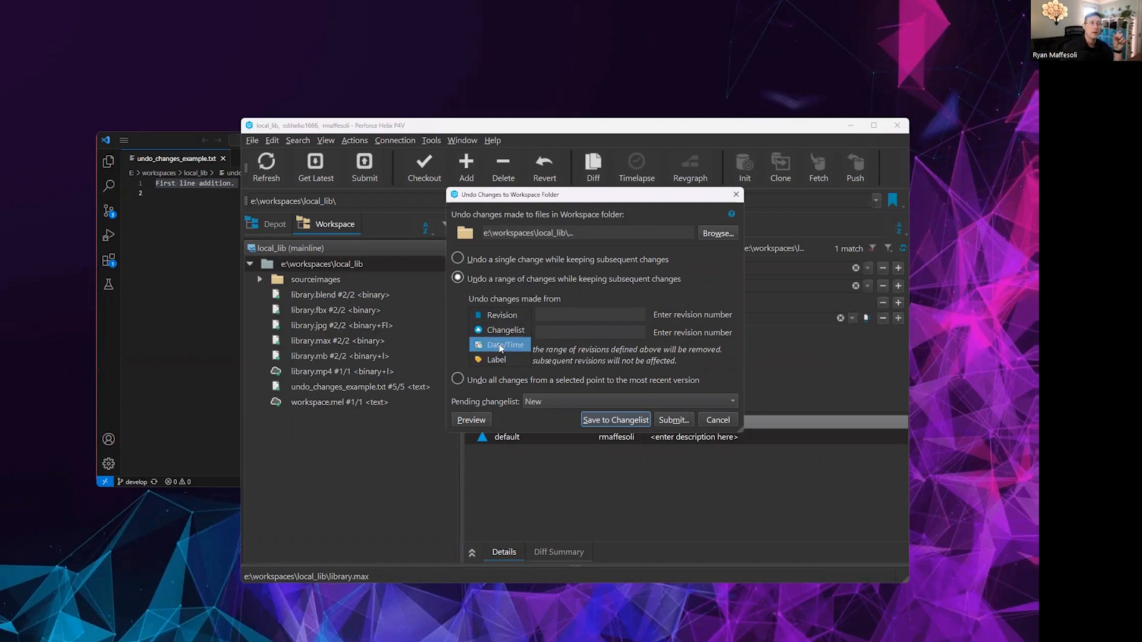
pyautogui.click(501, 344)
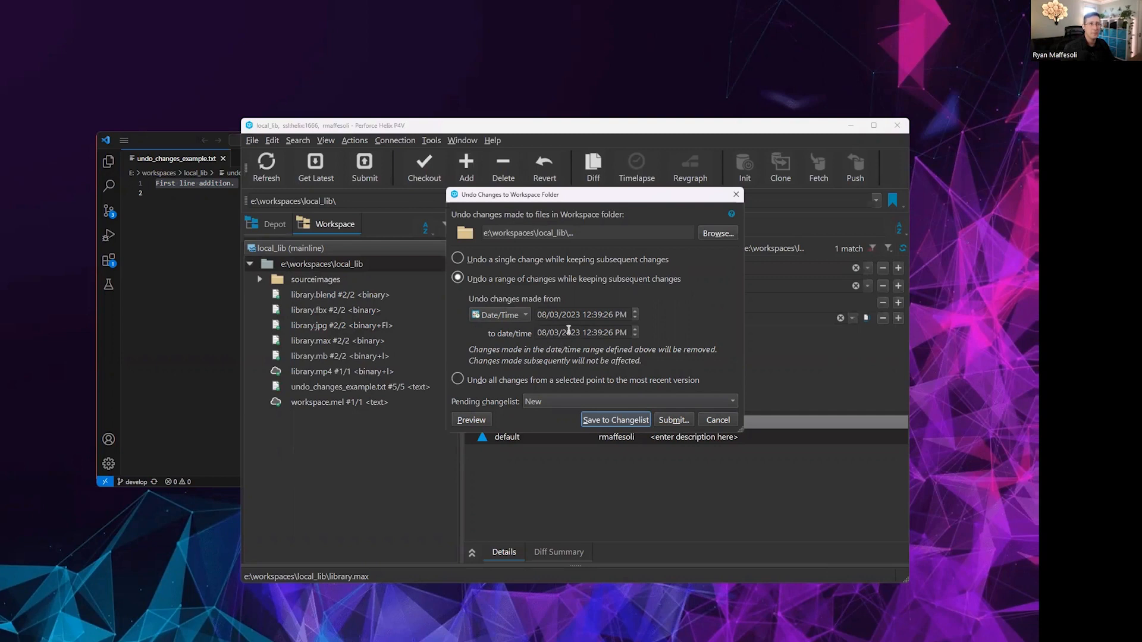
pyautogui.click(583, 314)
pyautogui.write('1')
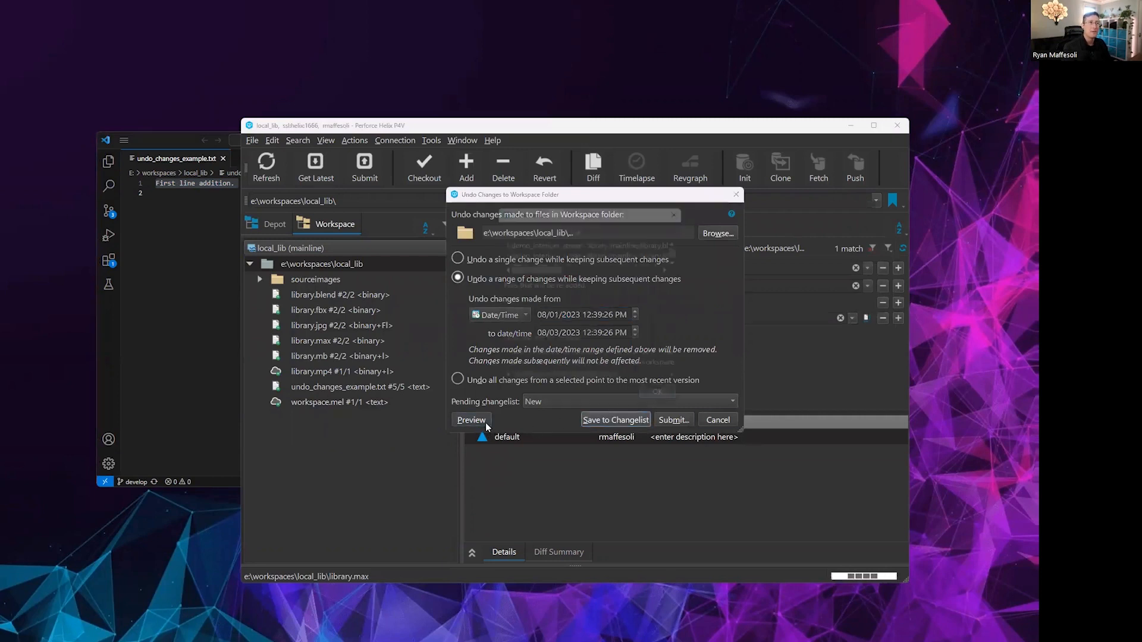
# Preview the files the date-range undo would affect and target the default pending changelist
pyautogui.click(471, 419)
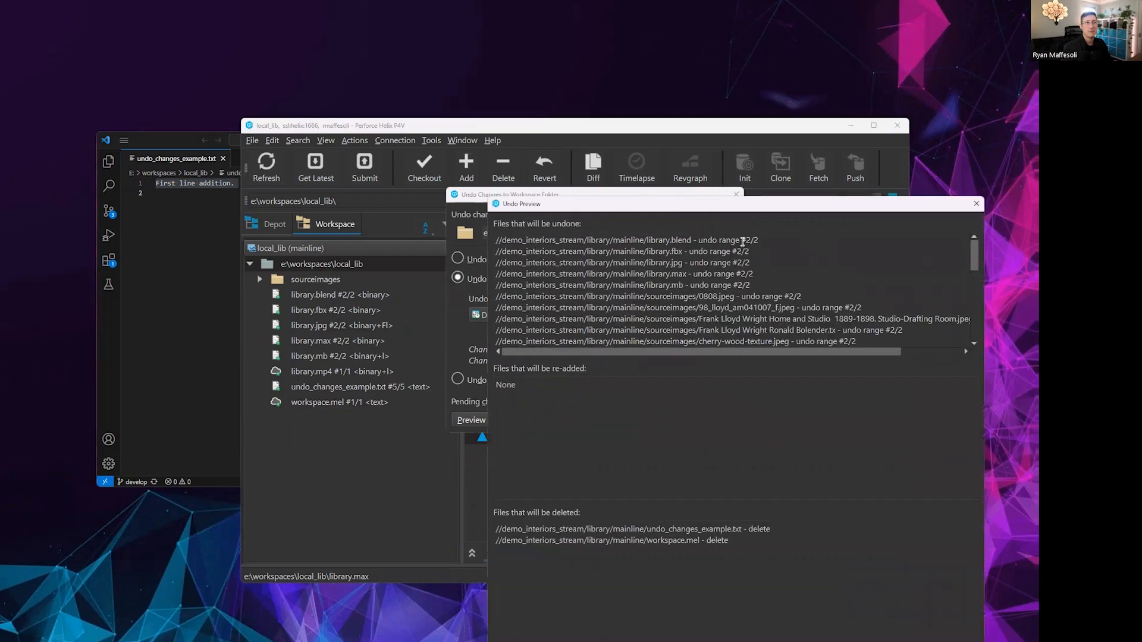
pyautogui.scroll(-3)
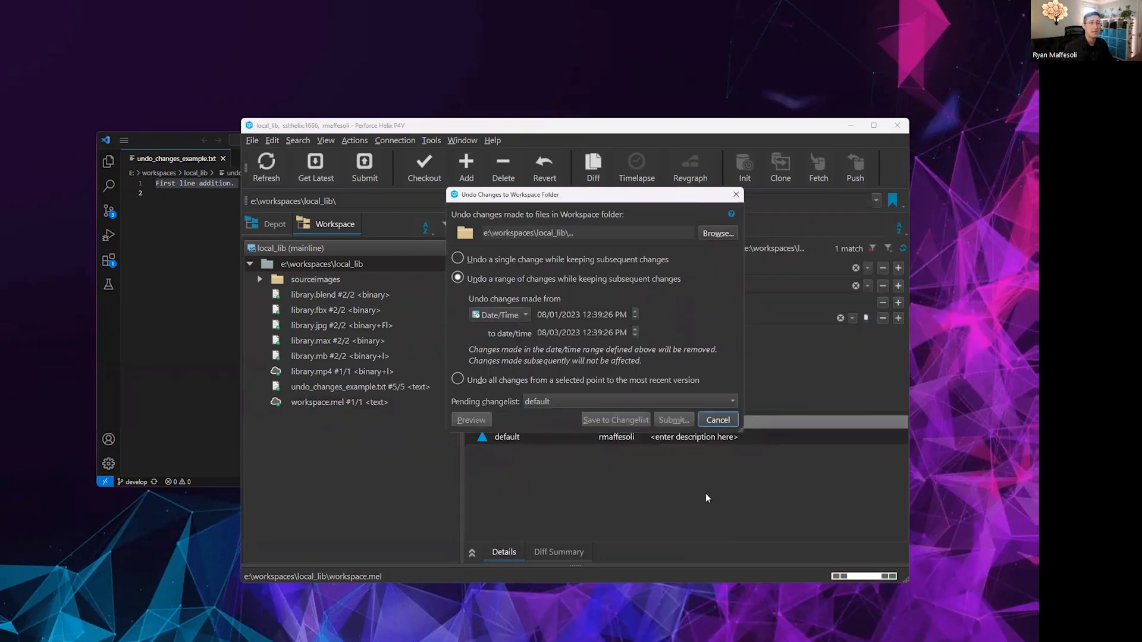
pyautogui.moveTo(524, 434)
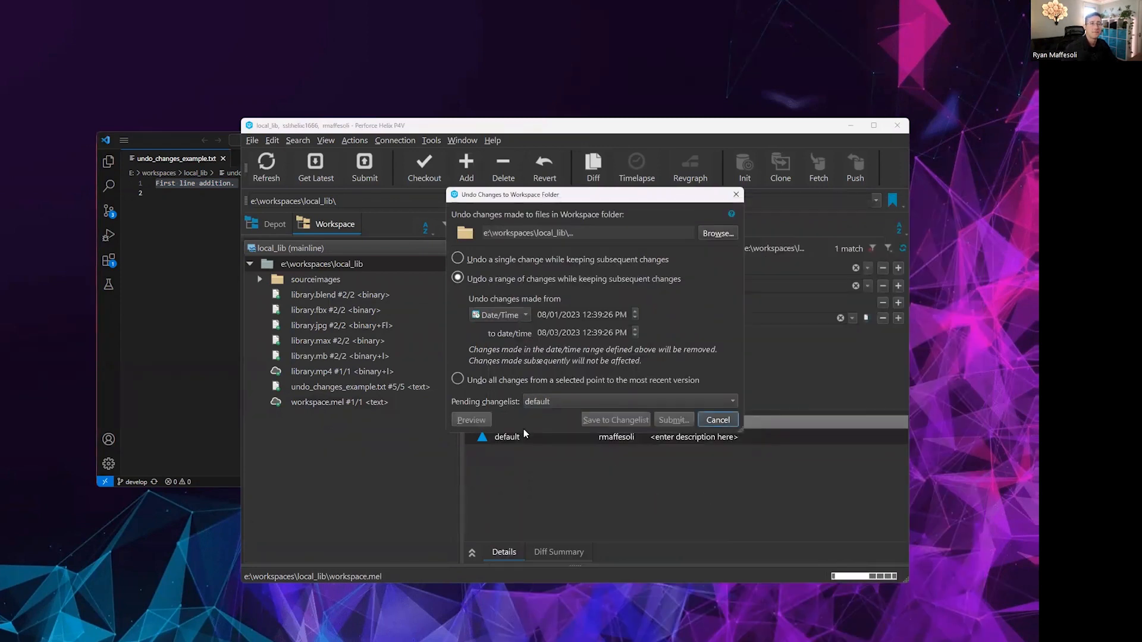
# Save the undo to the default changelist, acknowledging undo_changes_example.txt and workspace.mel marked for deletion
pyautogui.click(471, 420)
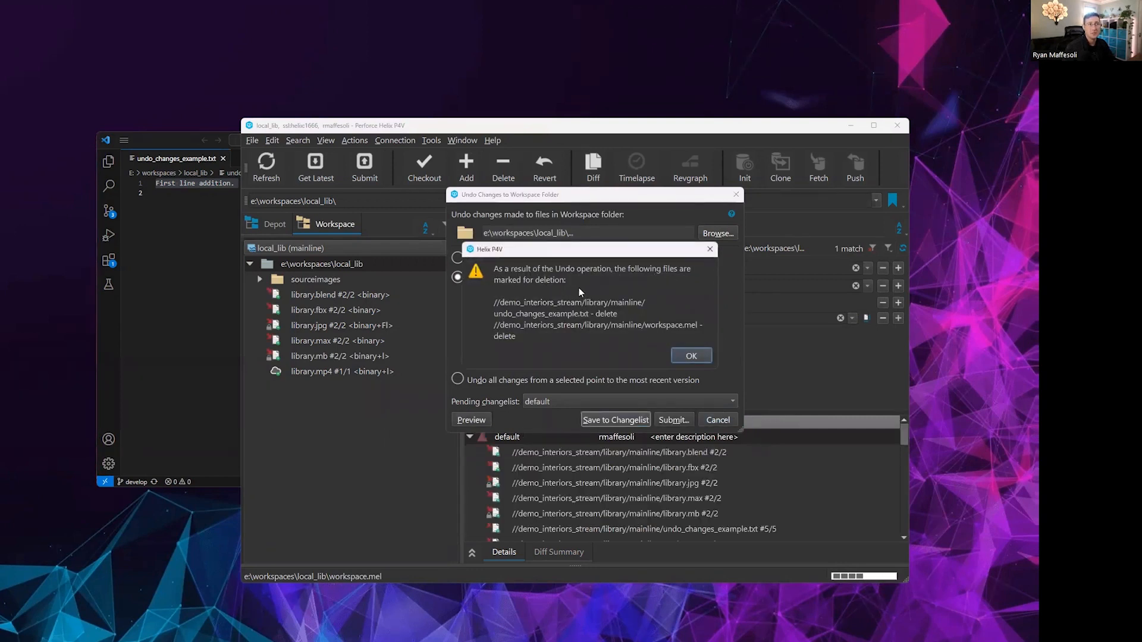
pyautogui.moveTo(619, 346)
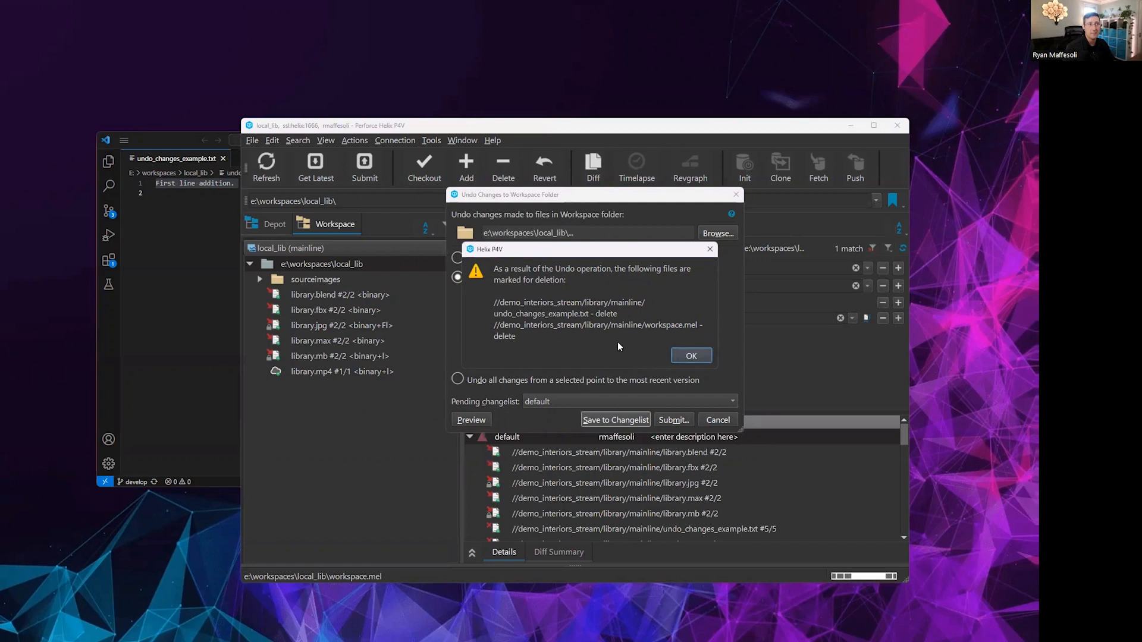
pyautogui.click(690, 355)
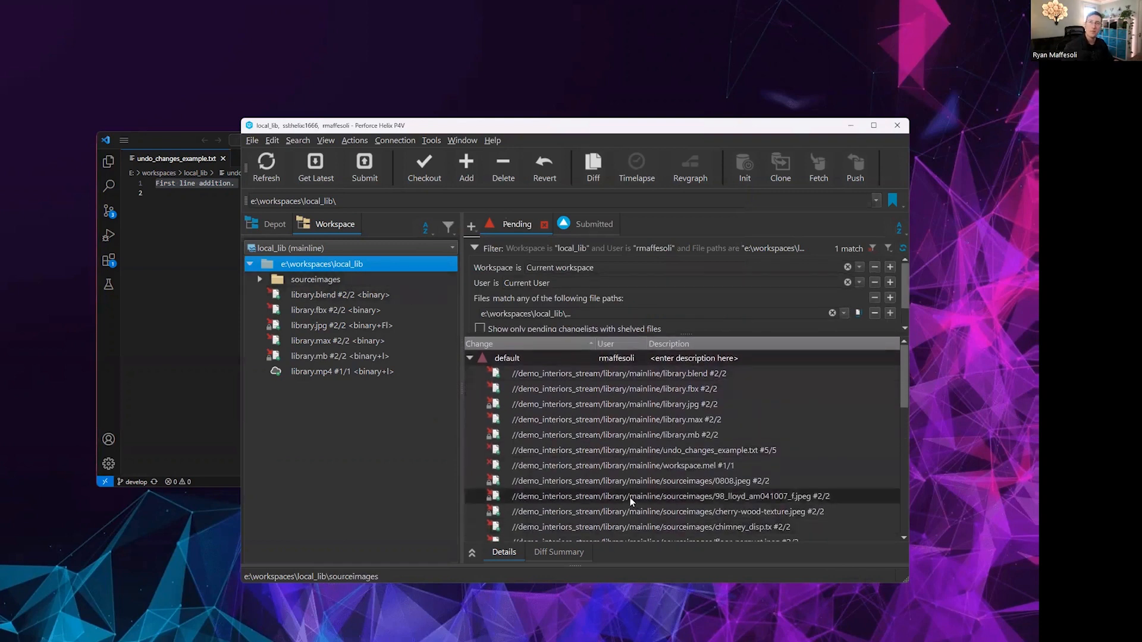
pyautogui.scroll(-3)
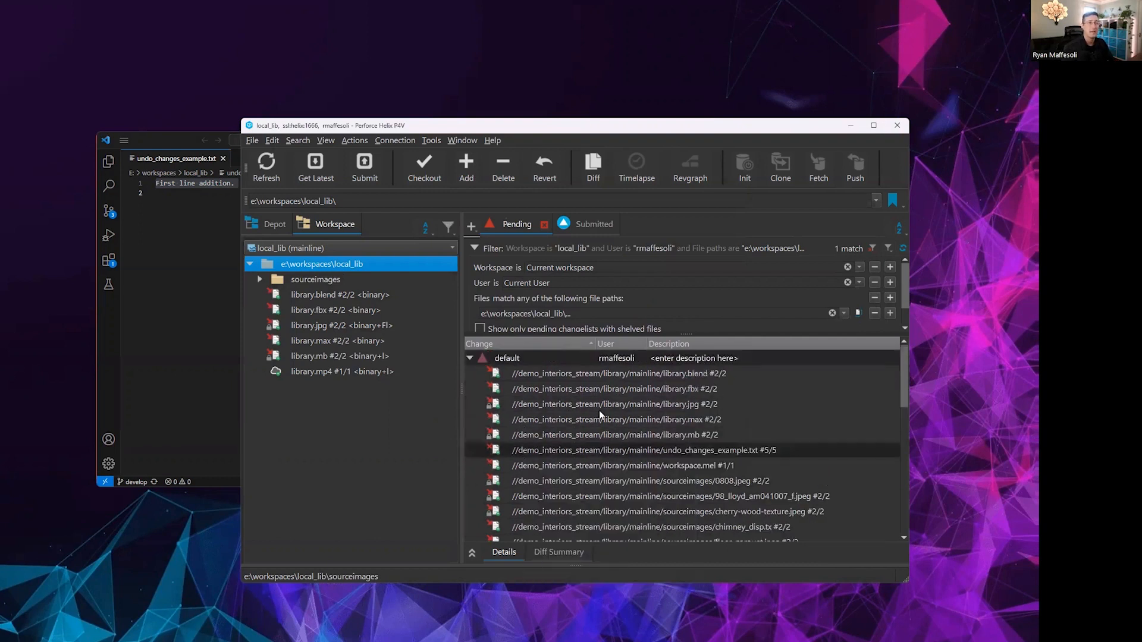
pyautogui.click(506, 358)
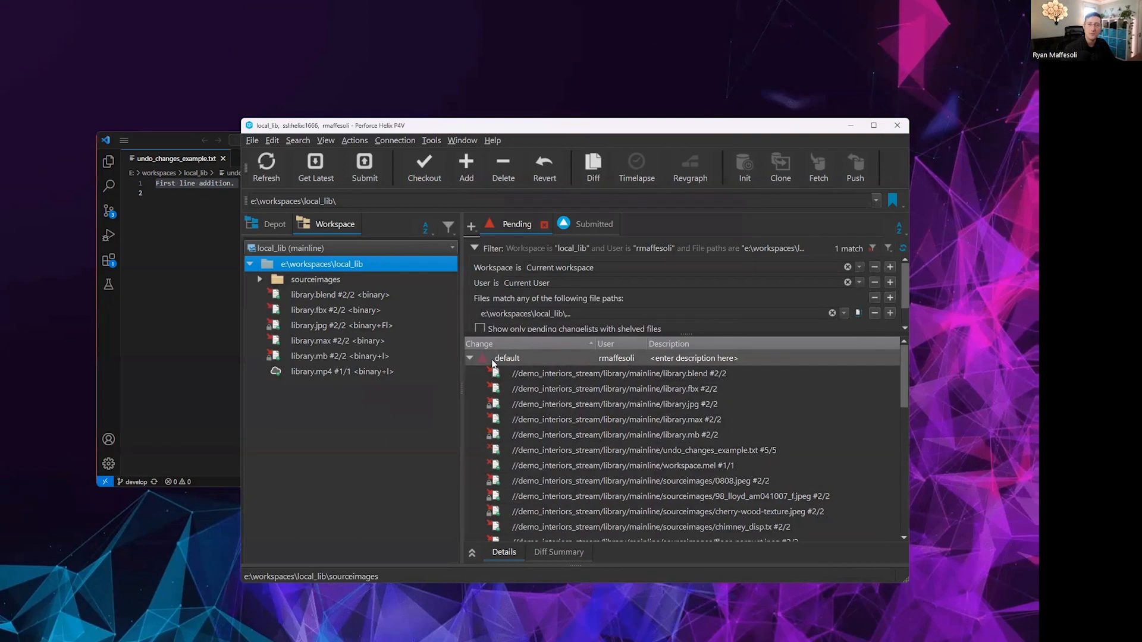